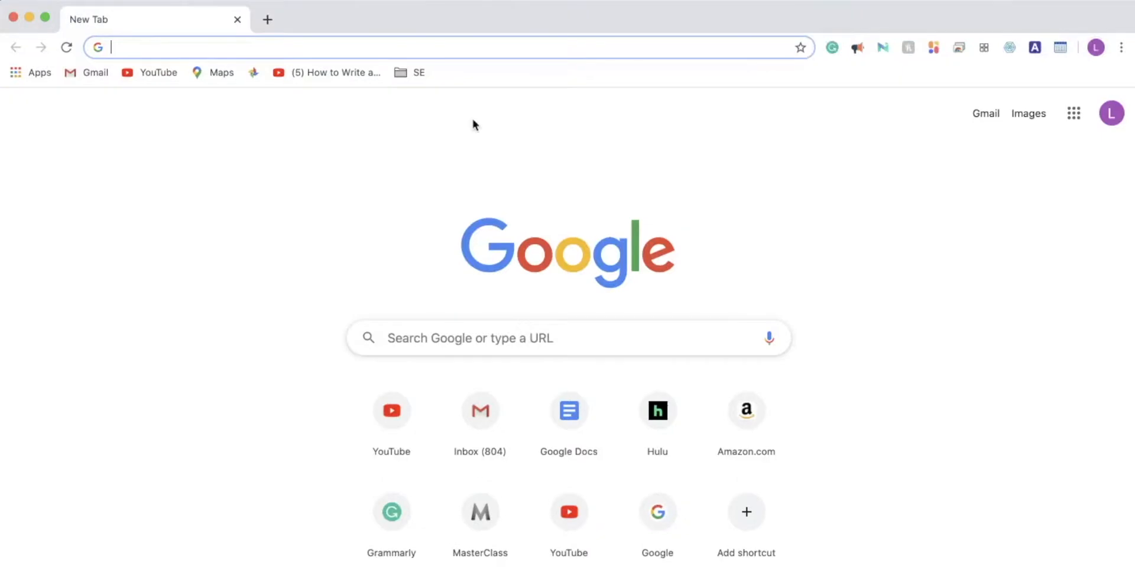
Search Google for 'minecraft server' and land on Mojang's download page offering minecraft_server.1.15.2.jar.
type("minecraft server")
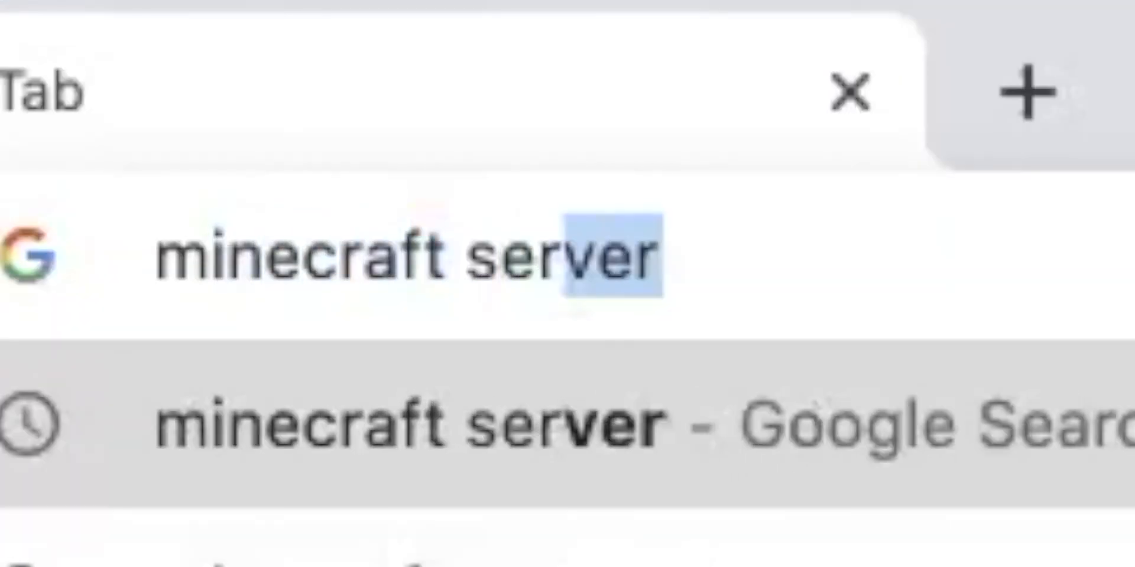
key("Return")
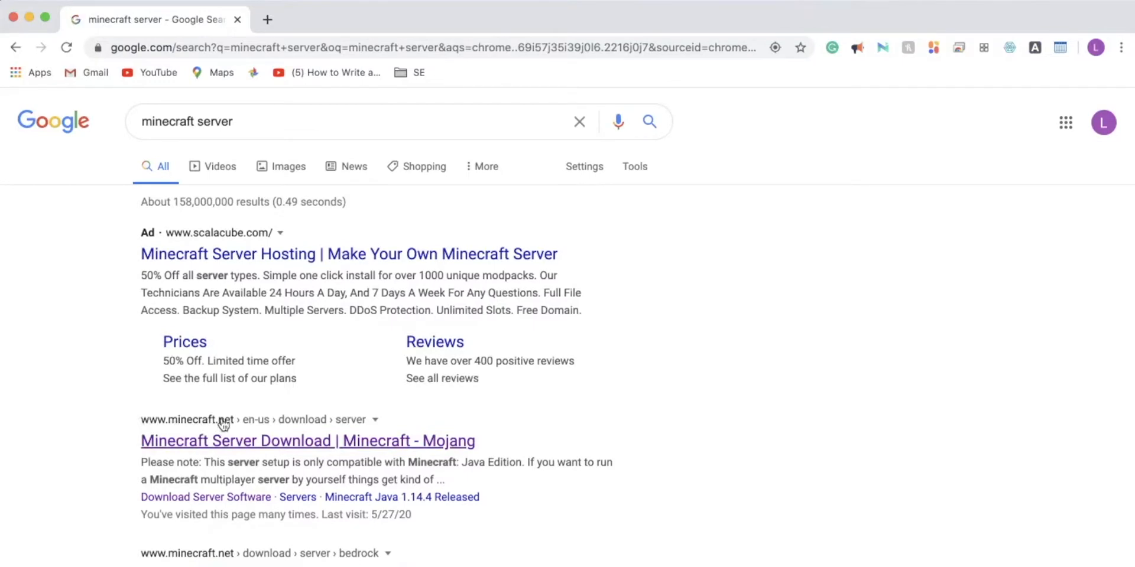
mouse_move(279, 450)
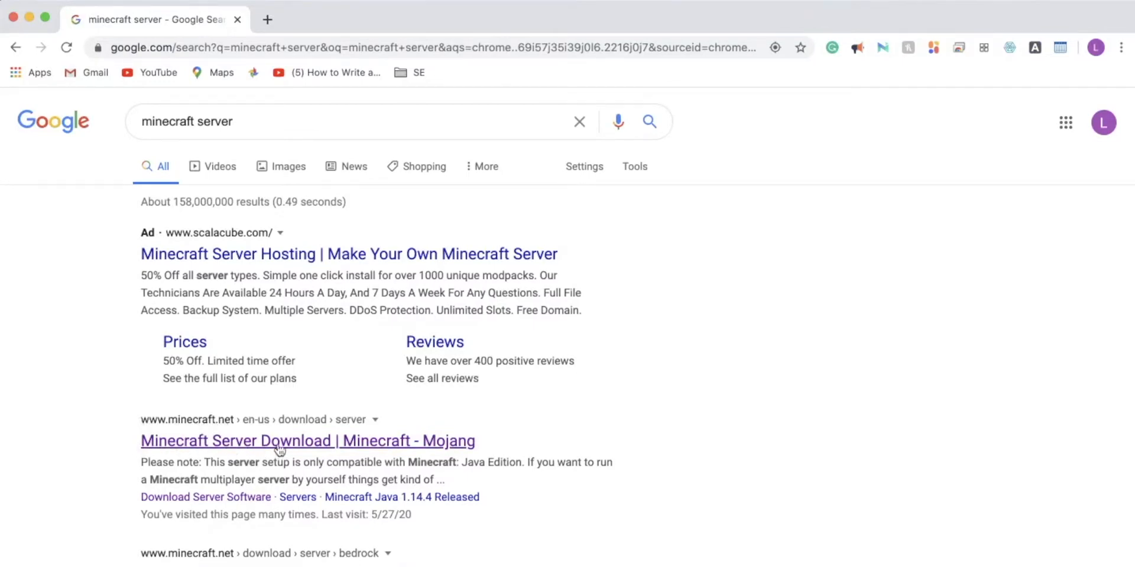
left_click(308, 441)
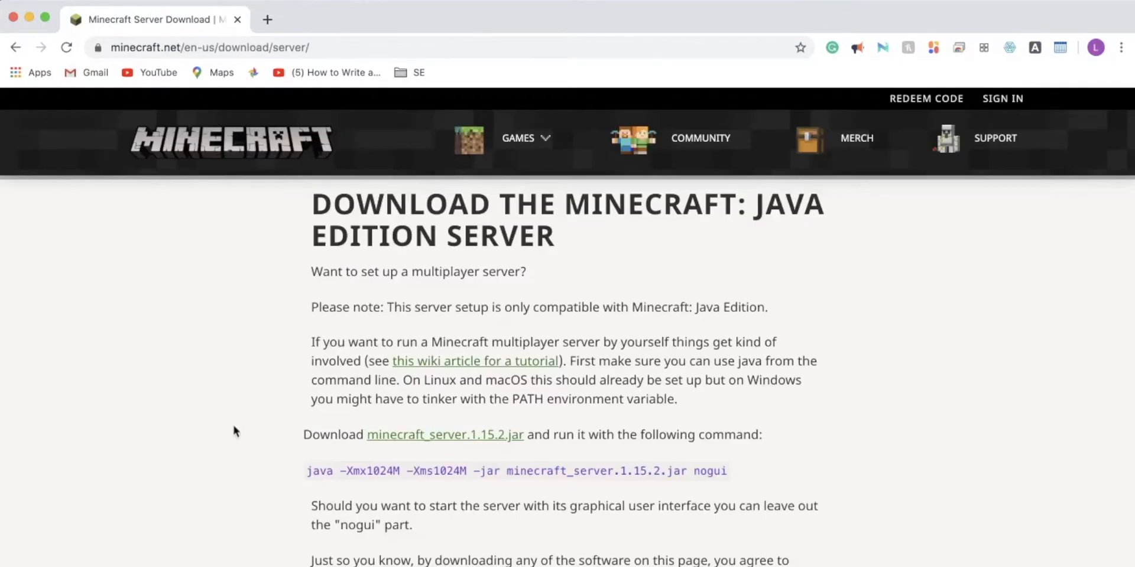
double_click(446, 435)
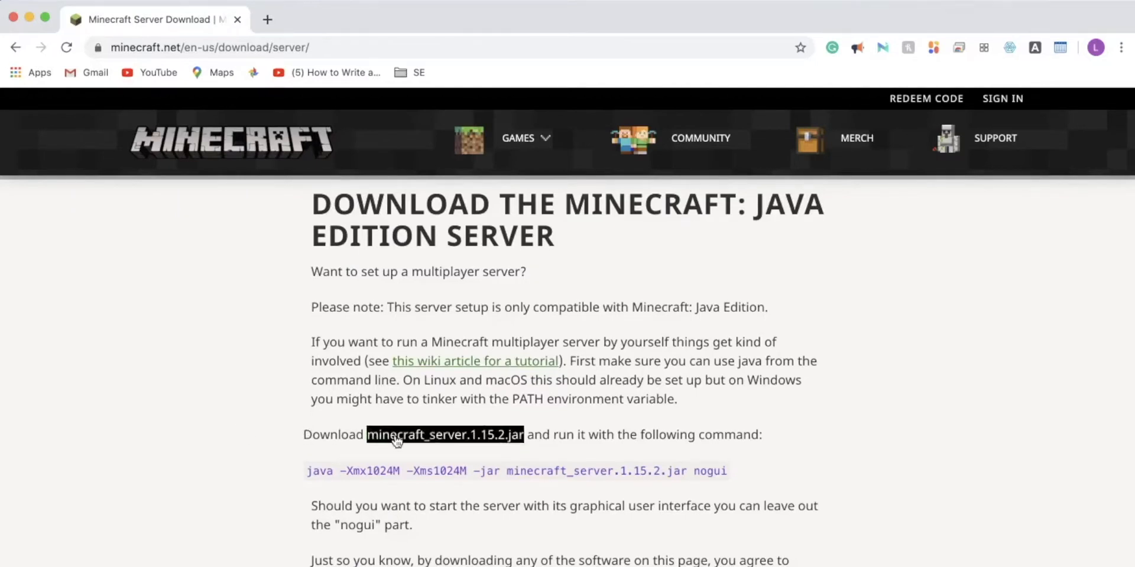
mouse_move(490, 445)
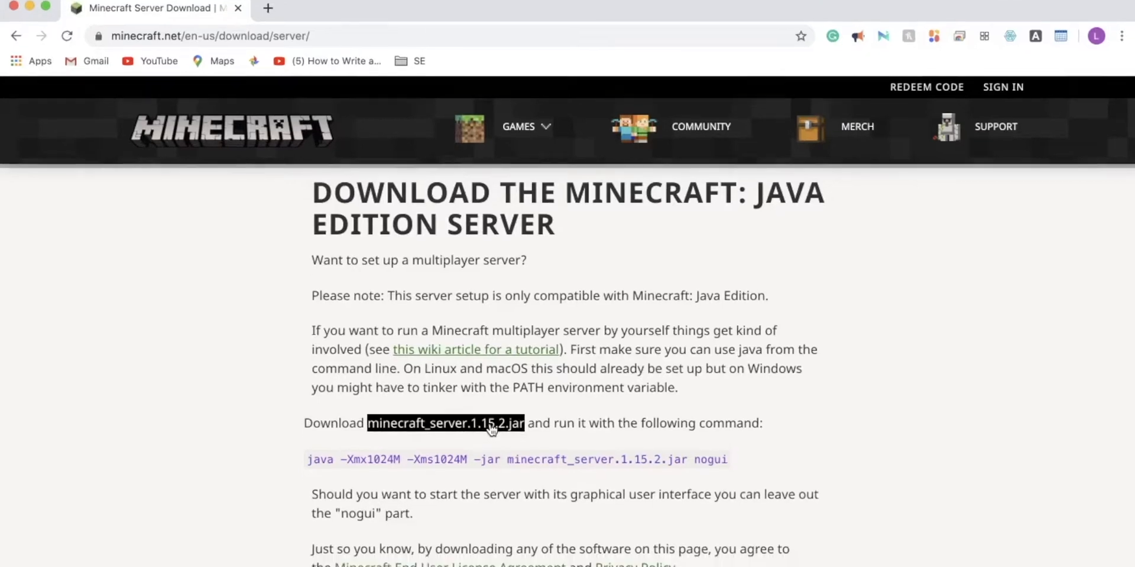
Start downloading minecraft_server.1.15.2.jar from the Mojang page.
left_click(445, 423)
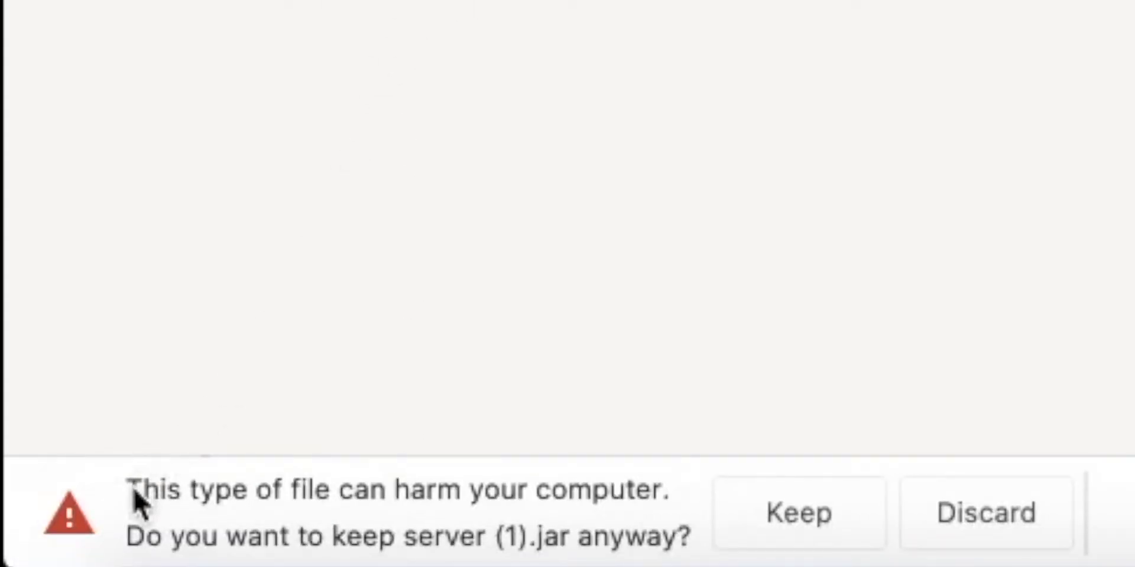
mouse_move(593, 492)
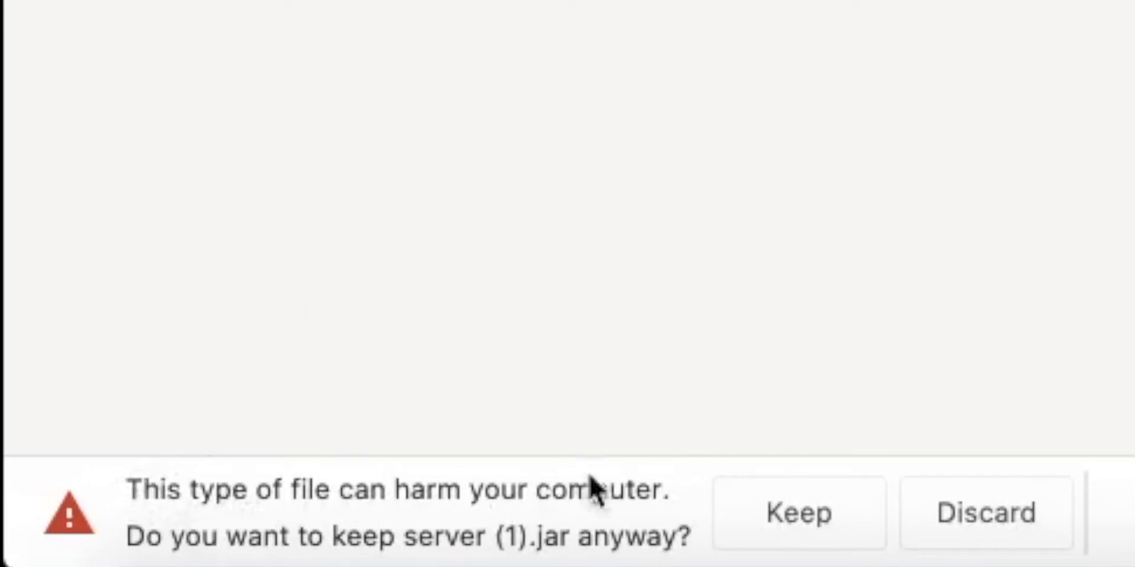
mouse_move(698, 495)
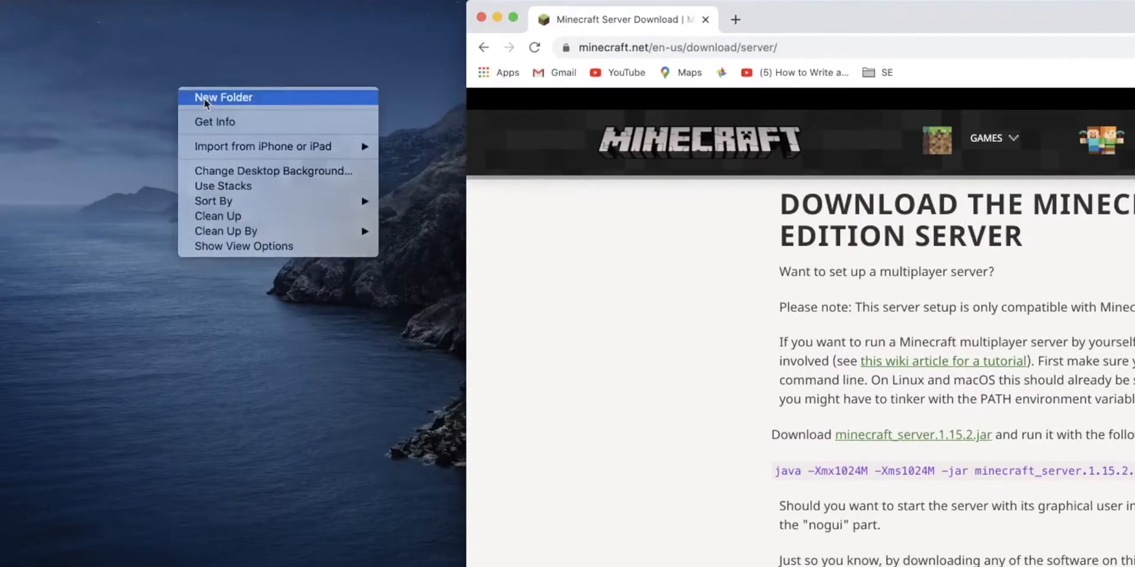
Create a desktop folder named 'whatever' and go into it.
left_click(224, 96)
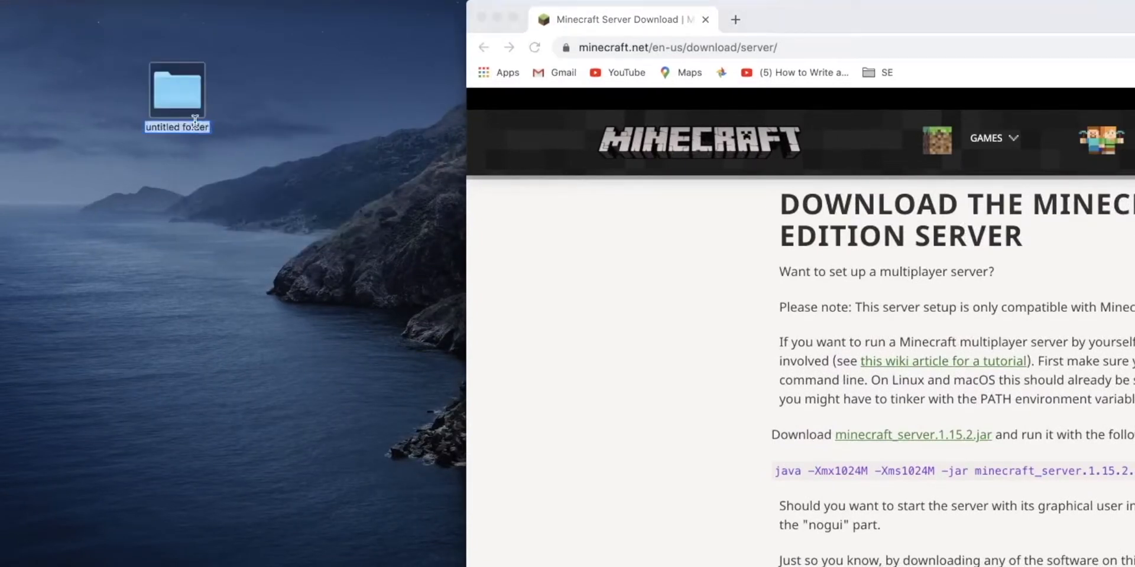
type("whatever")
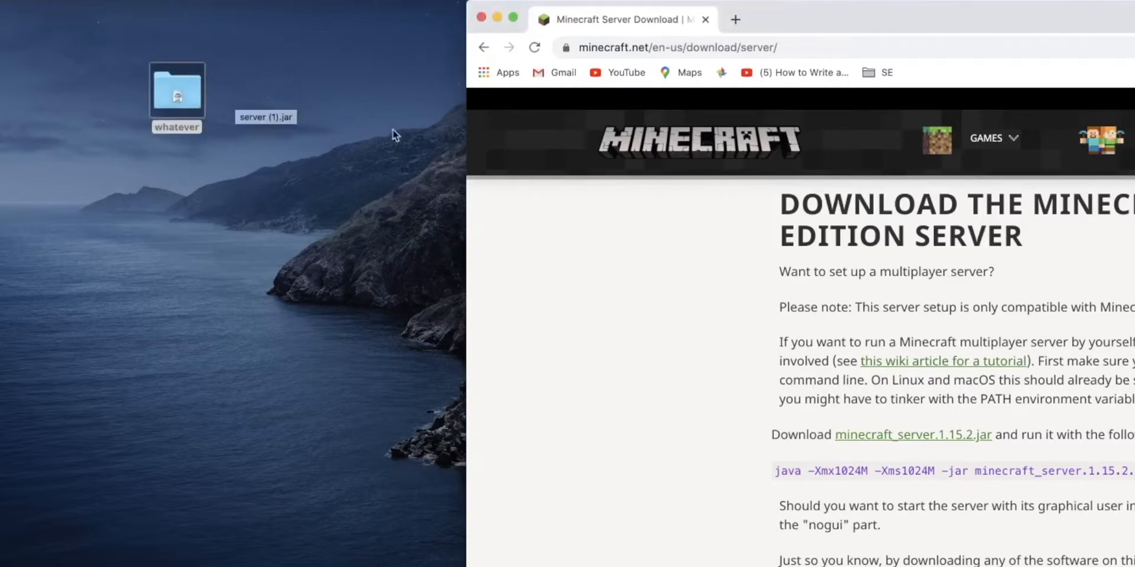
double_click(177, 89)
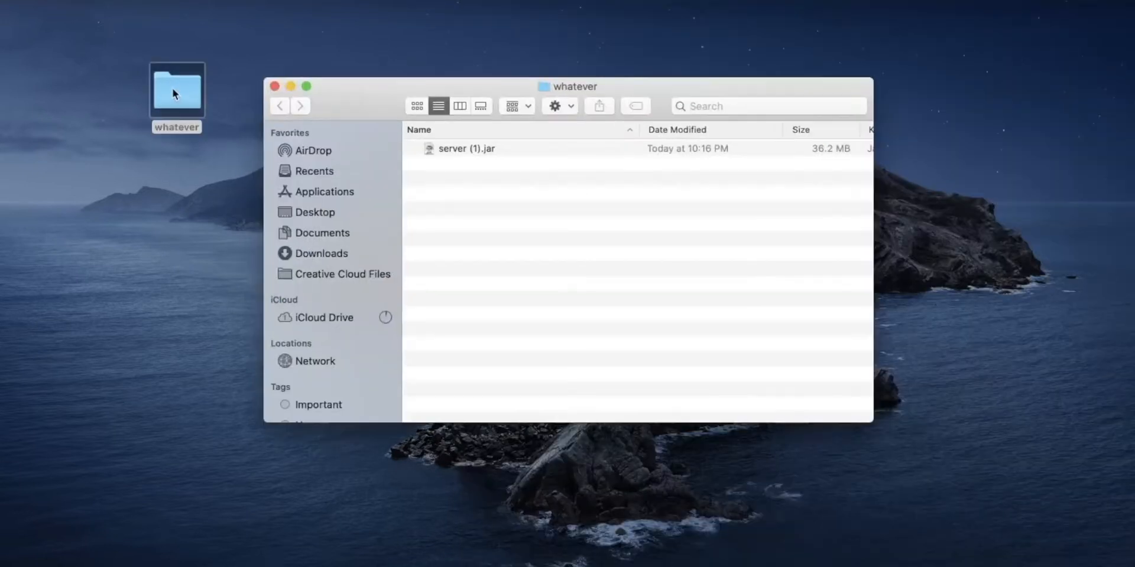
Rename the downloaded jar inside the folder to server.jar.
left_click(467, 149)
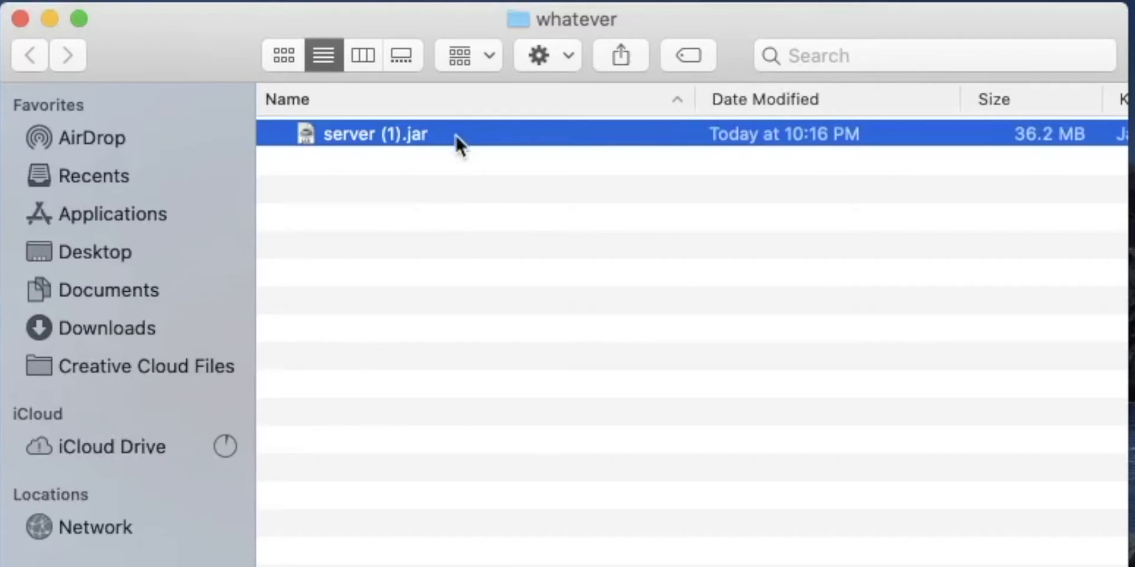
left_click(375, 133)
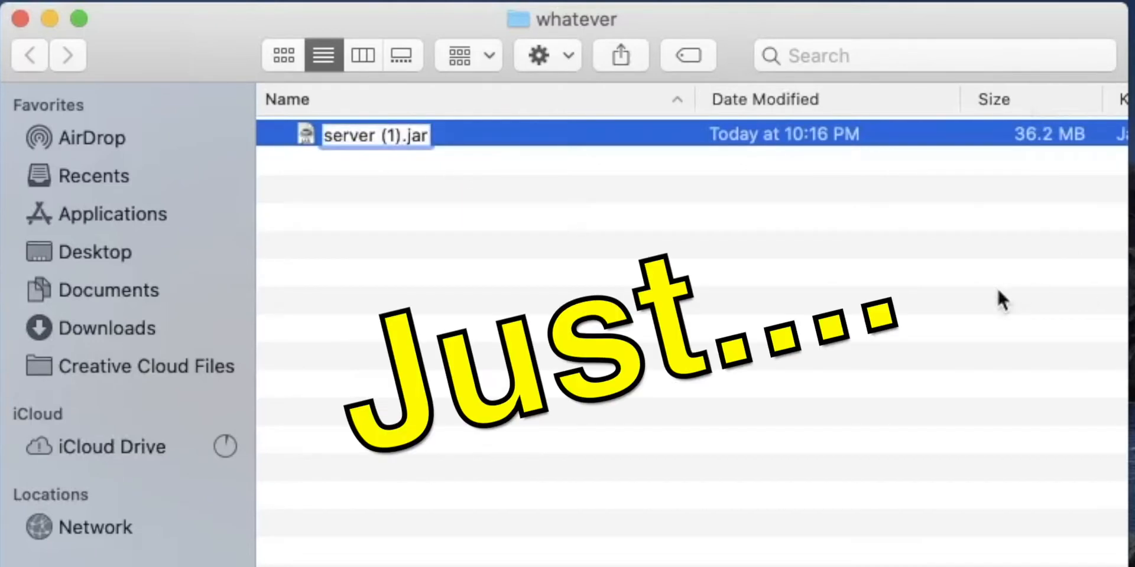
type("server.jar")
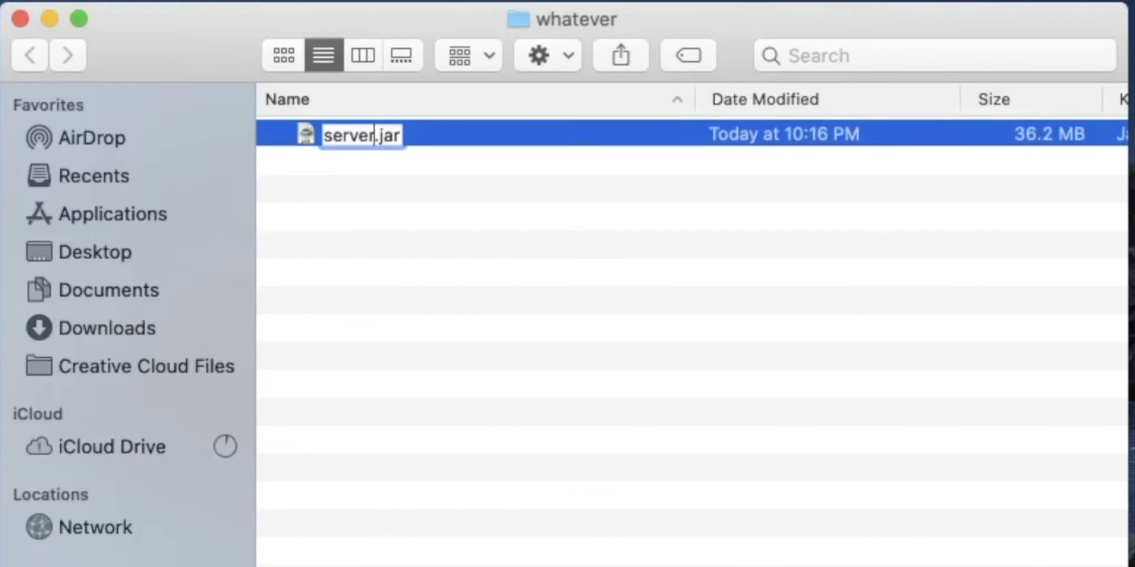
left_click(978, 357)
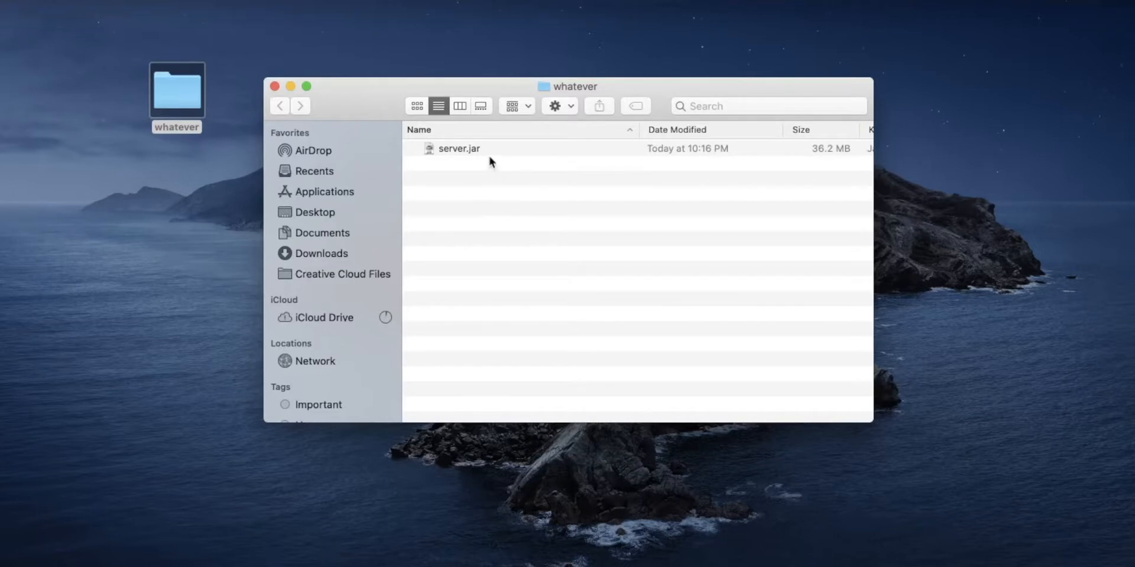
mouse_move(491, 154)
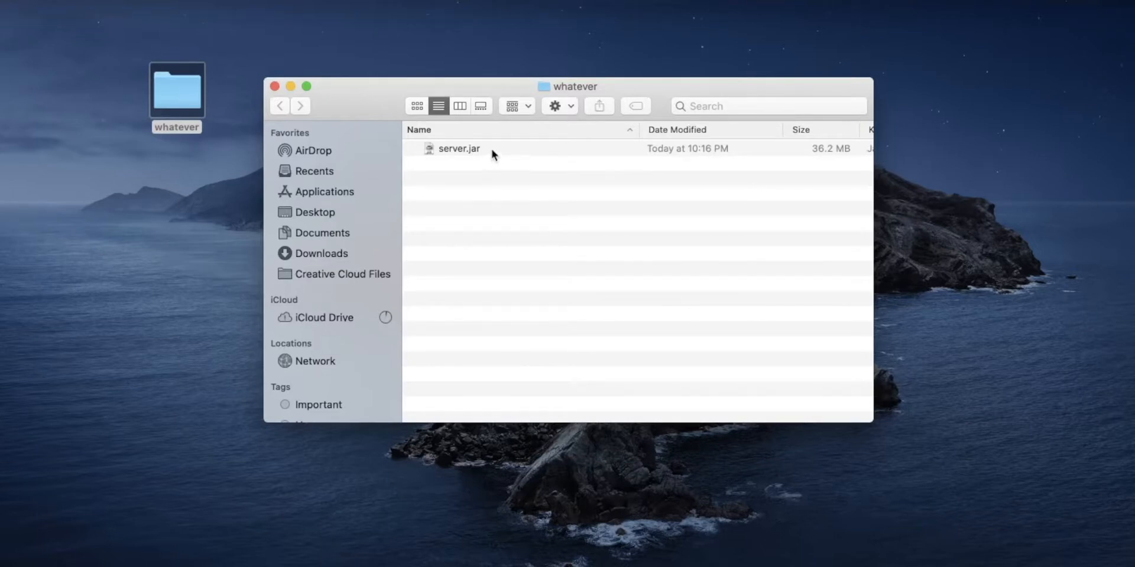
Attempt to run server.jar and dismiss the unidentified developer warning.
right_click(457, 149)
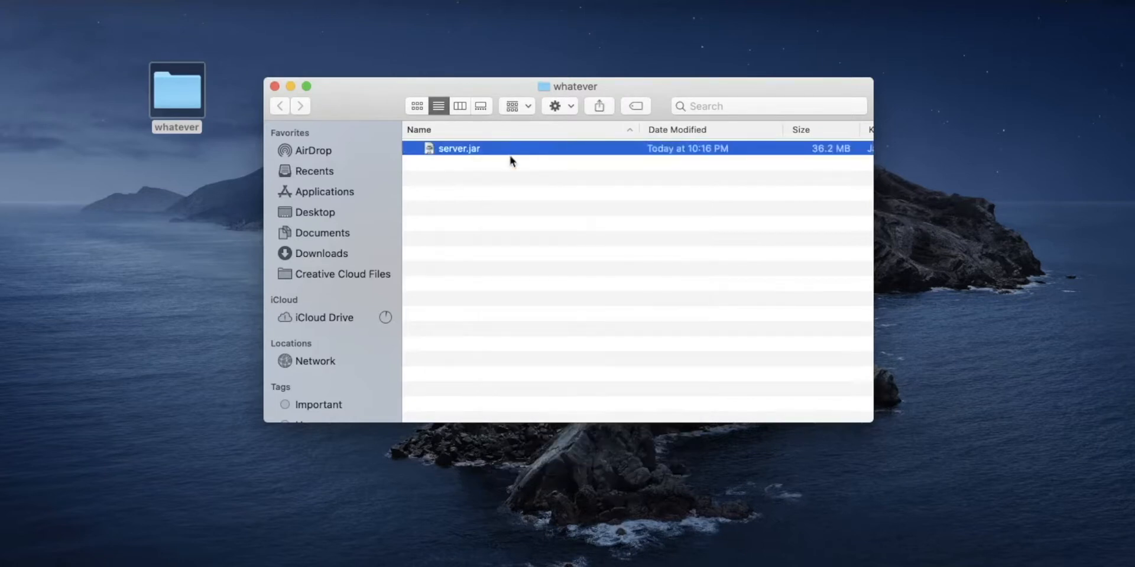
double_click(459, 149)
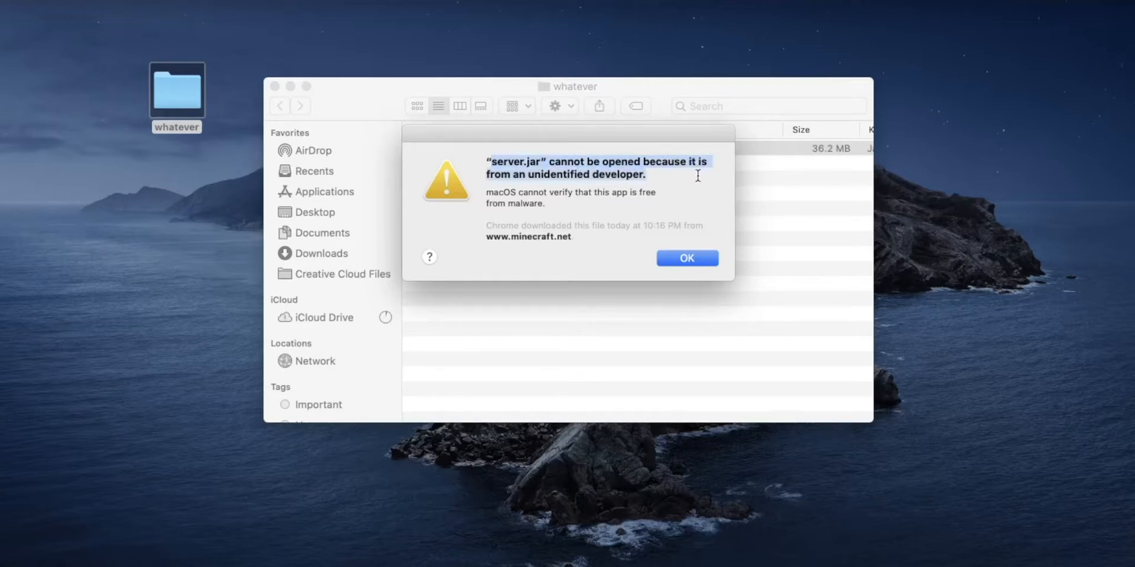
left_click(686, 259)
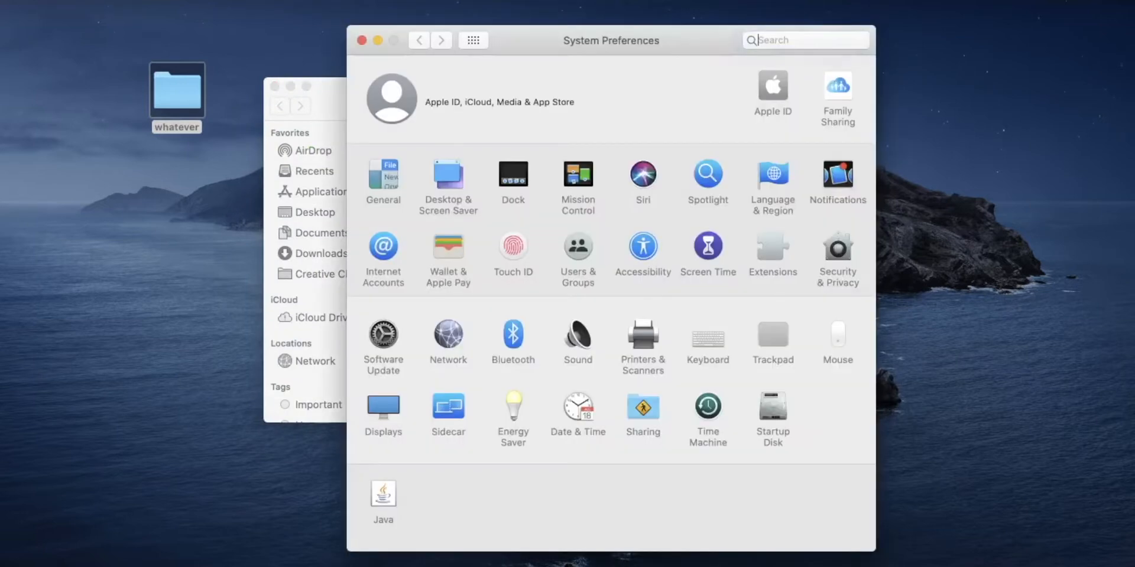
Allow the blocked server.jar via Security & Privacy's Open Anyway, then close the settings.
left_click(806, 40)
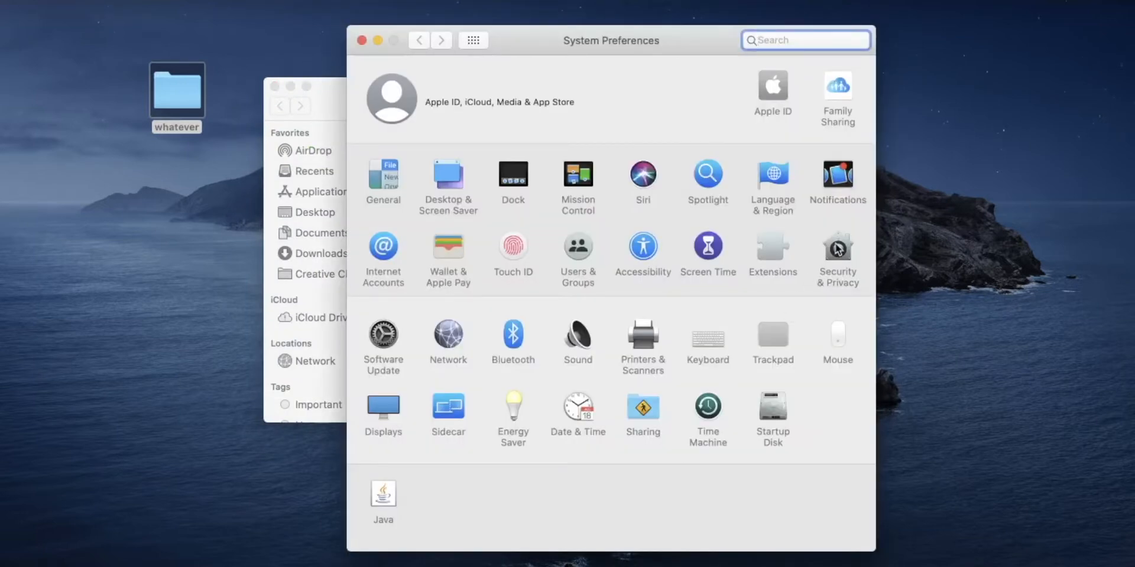
mouse_move(383, 531)
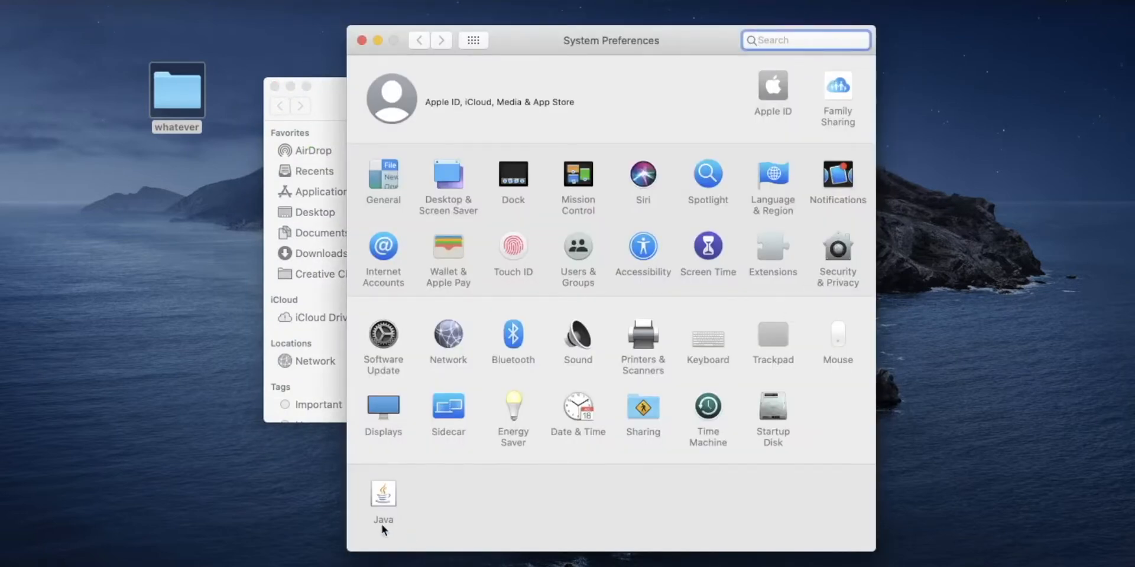
left_click(837, 255)
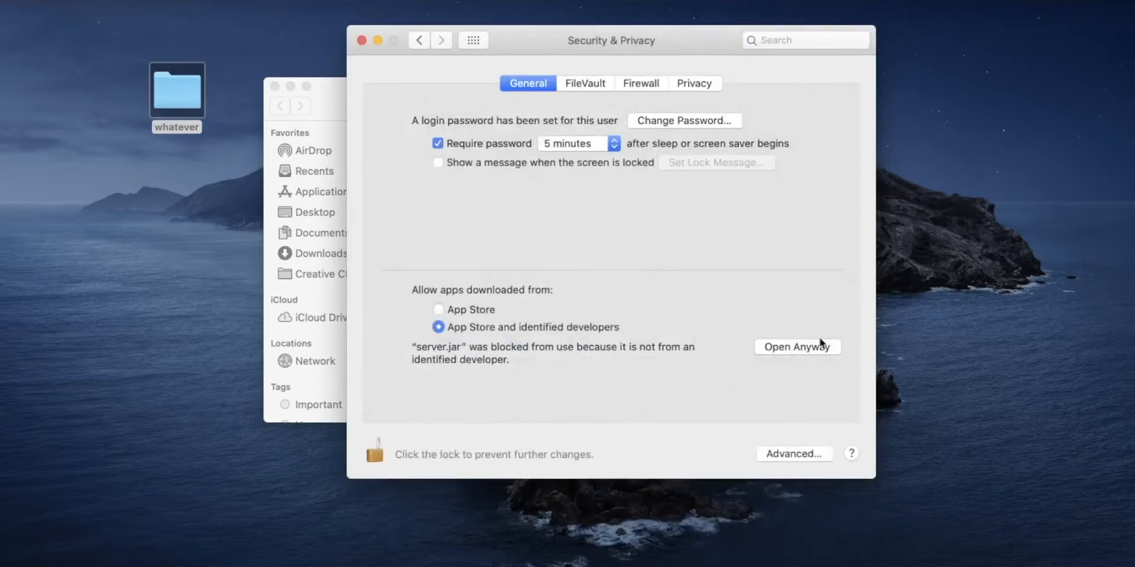
left_click(797, 346)
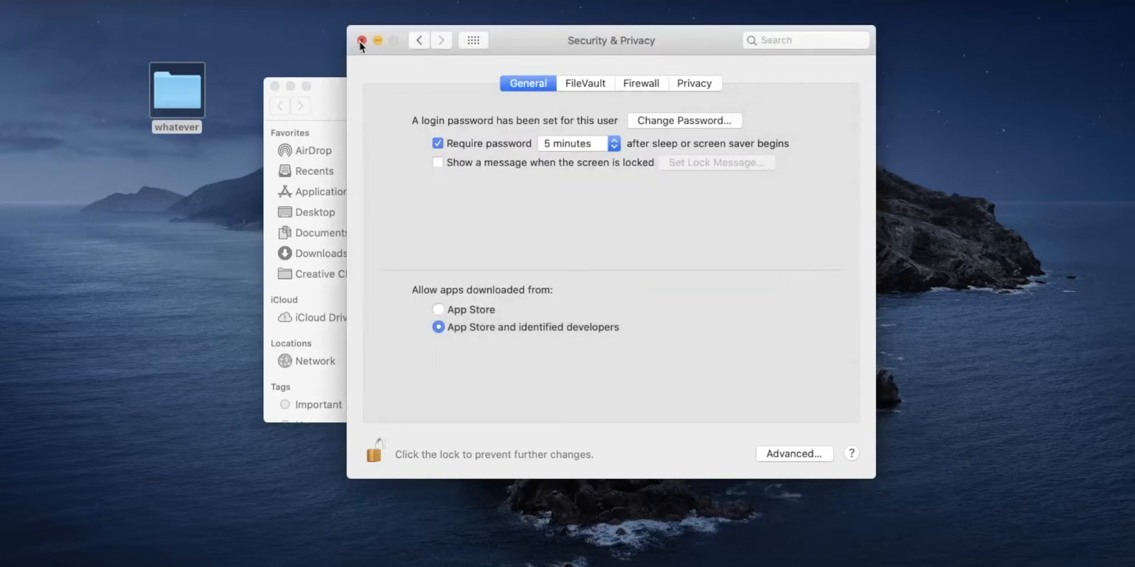
left_click(361, 40)
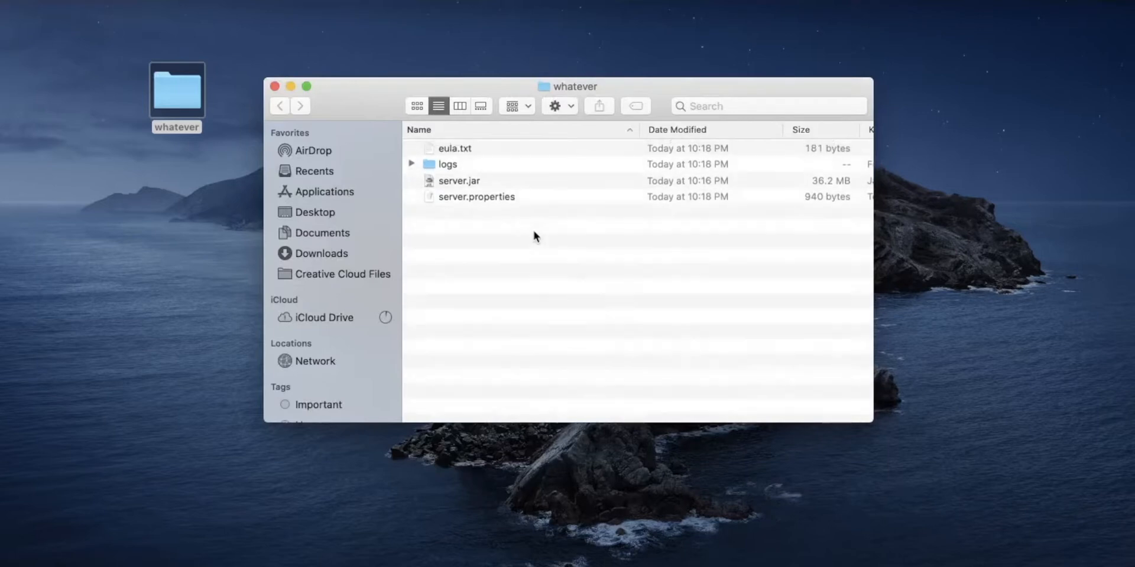
mouse_move(482, 151)
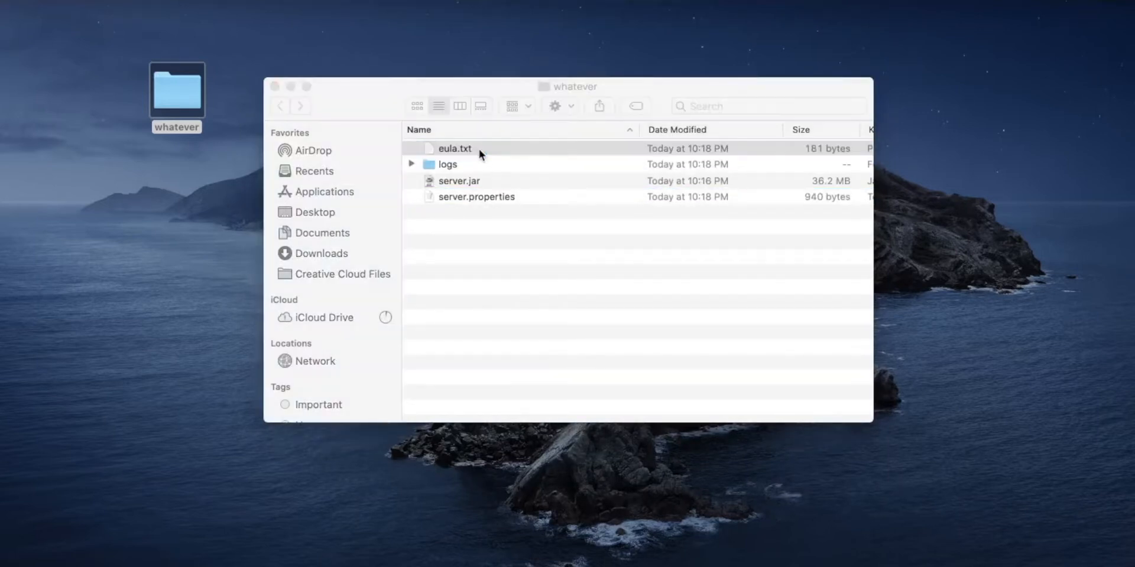
Change eula=false to eula=true in eula.txt and save the file.
double_click(453, 149)
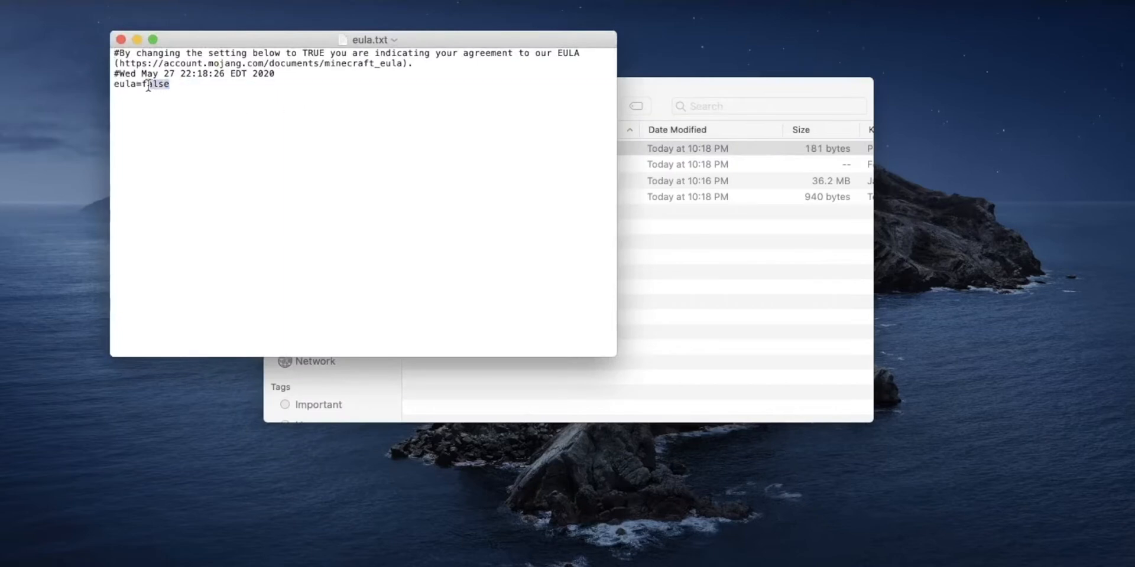
type("true")
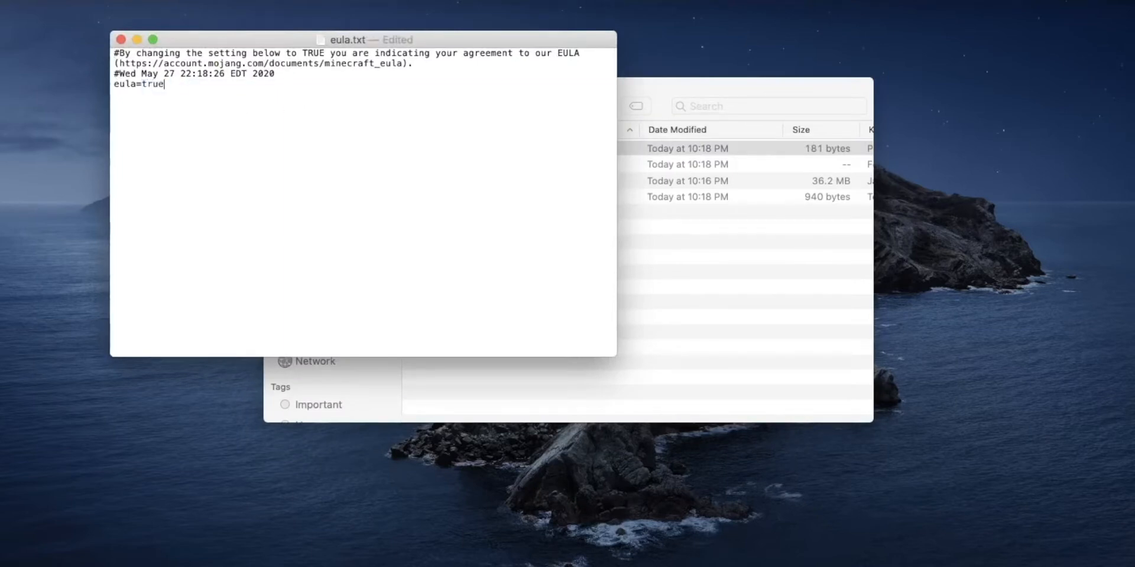
key("cmd+s")
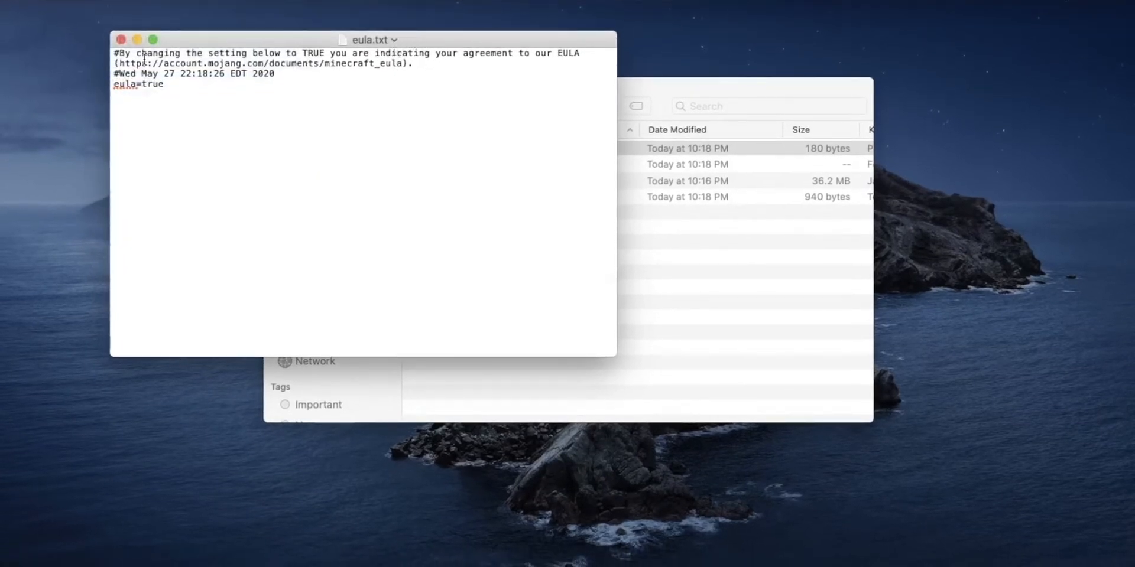
mouse_move(492, 229)
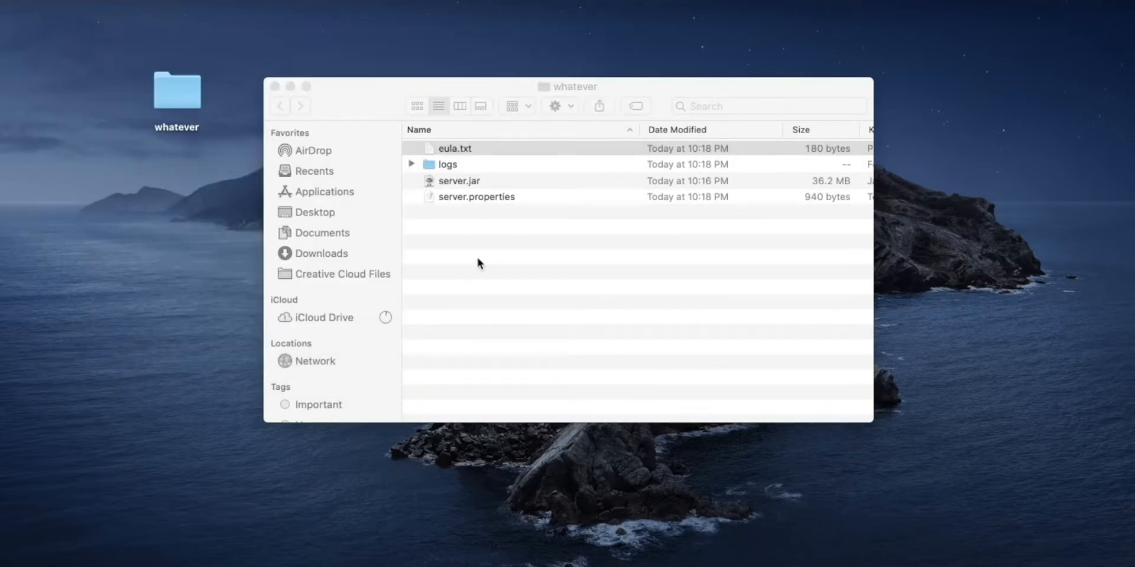
Return to the whatever folder listing eula.txt, logs, server.jar and server.properties.
left_click(453, 149)
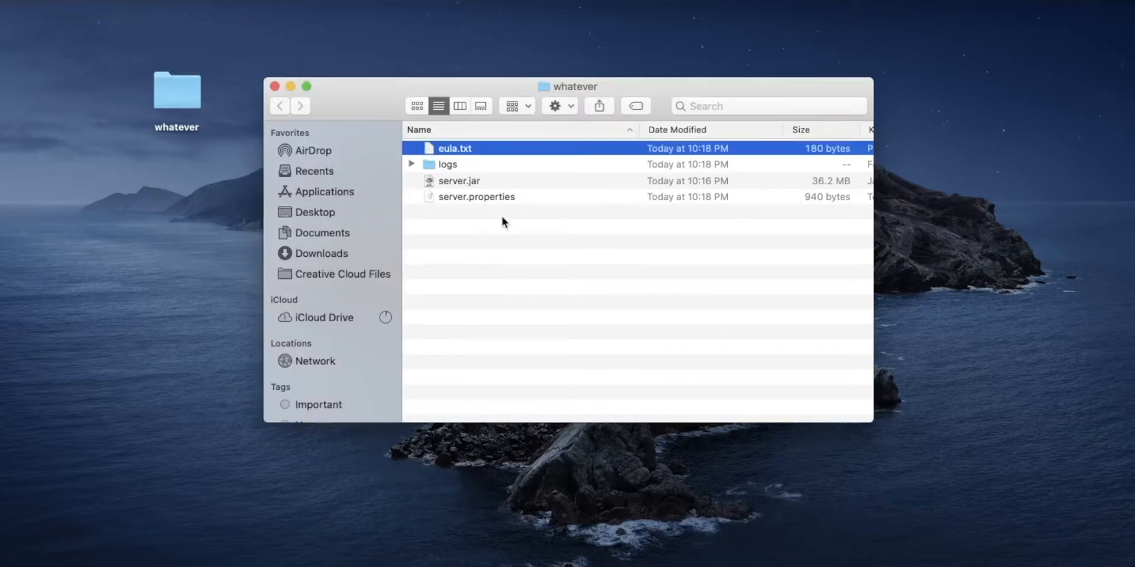
left_click(459, 181)
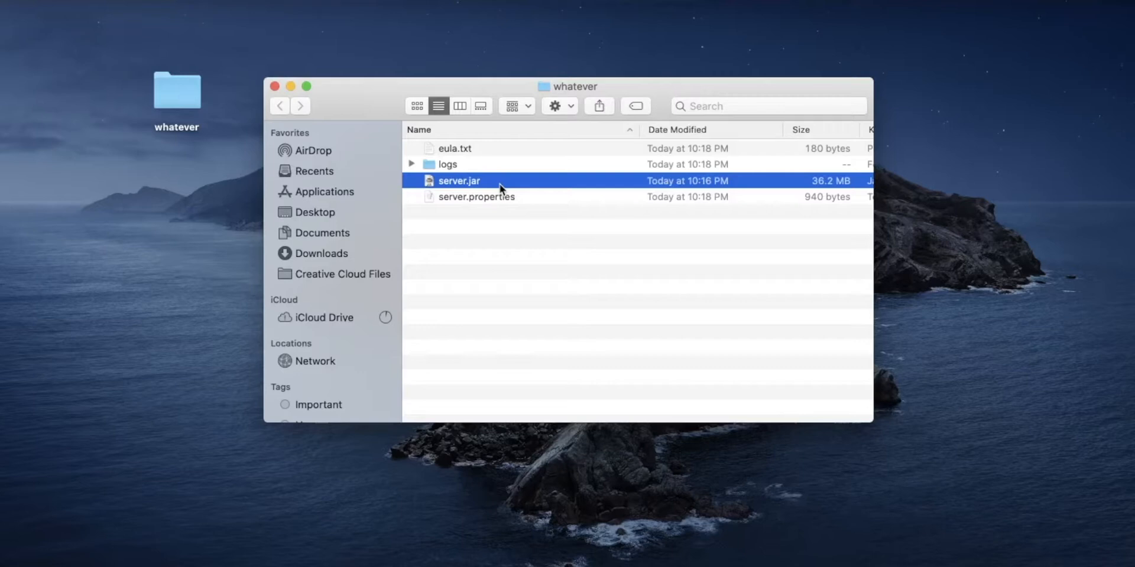
left_click(517, 234)
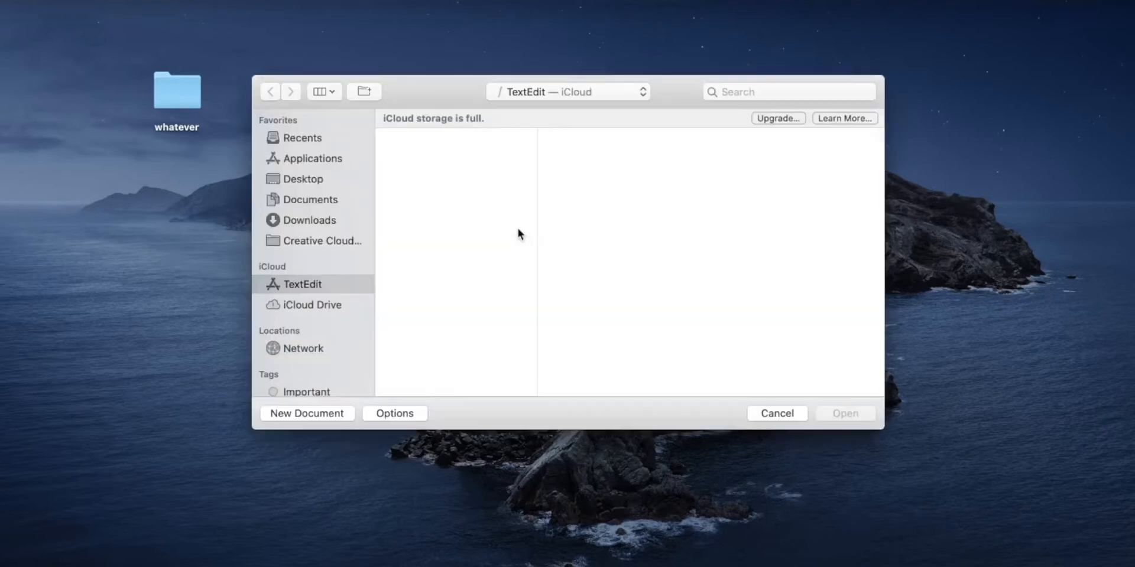
mouse_move(337, 418)
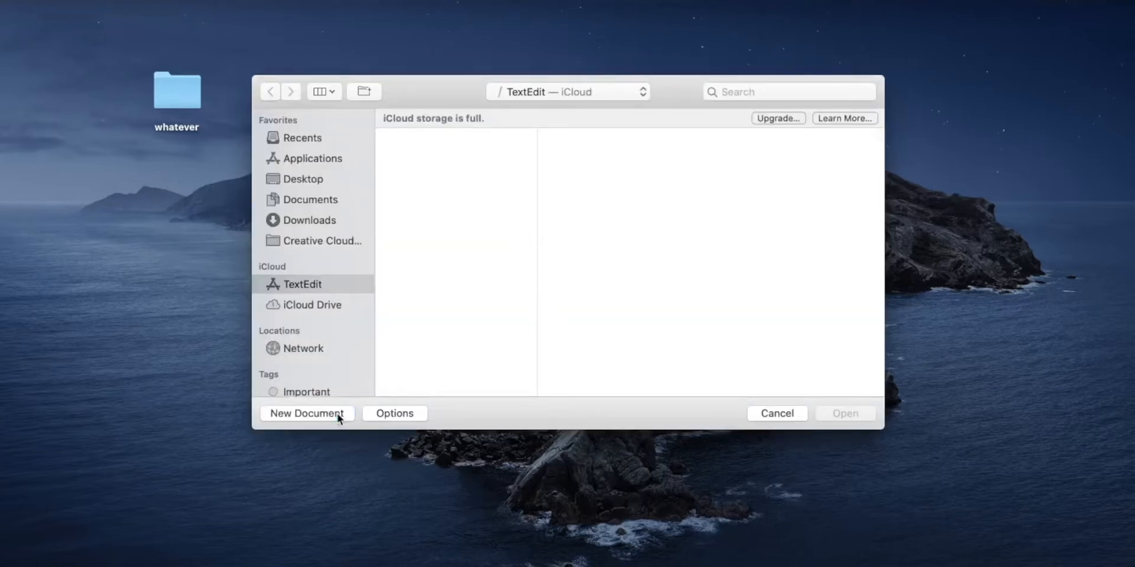
Create a new TextEdit document holding the bash start script ending 'exec java -Xmx3G -Xms3G -jar minecraft_server.jar nogui'.
left_click(306, 414)
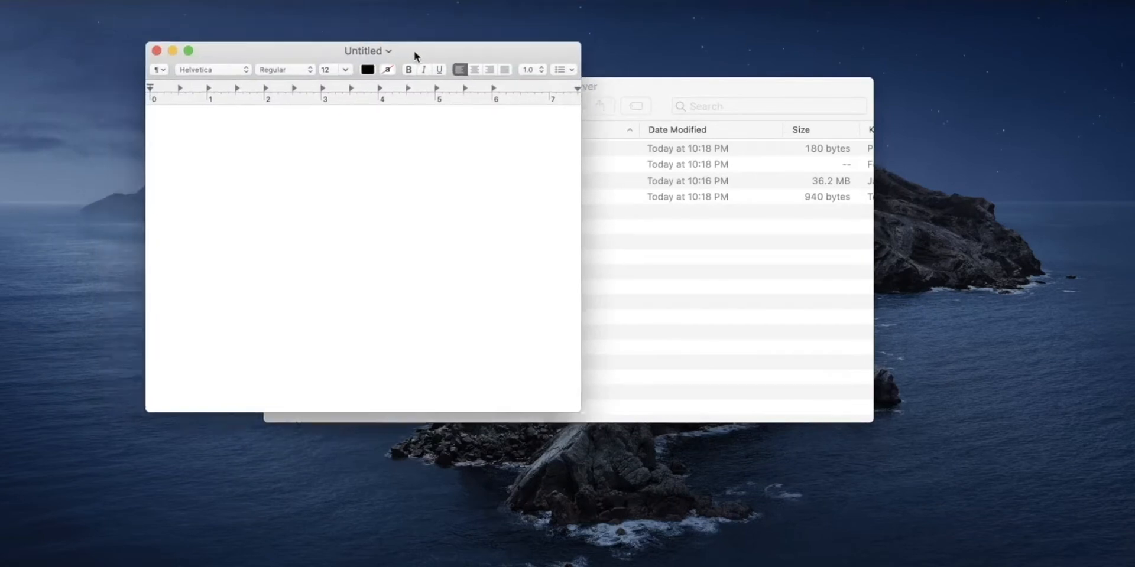
left_click_drag(367, 51, 408, 76)
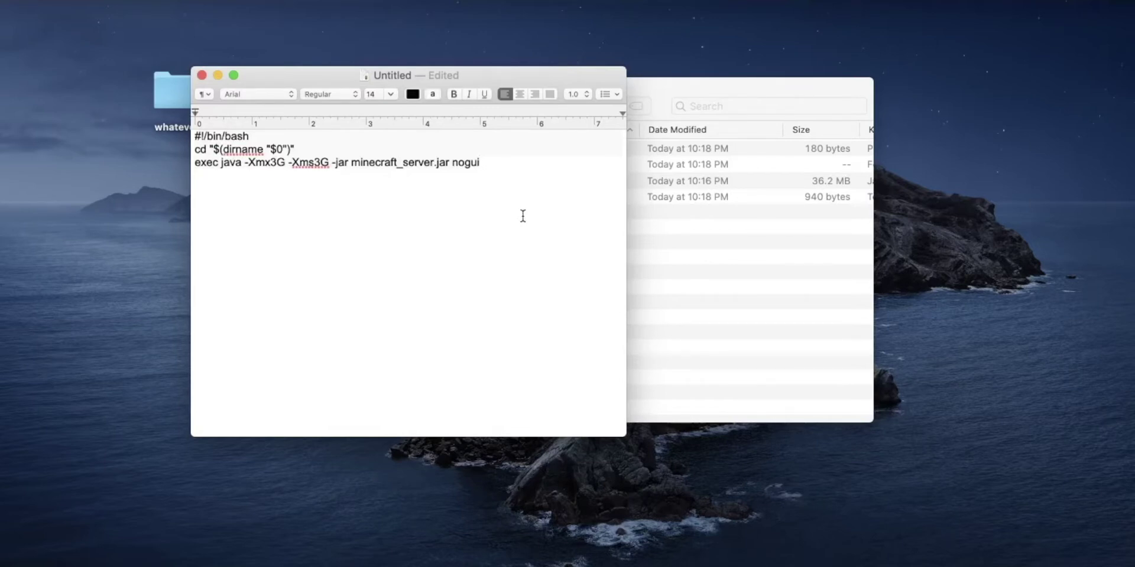
mouse_move(502, 182)
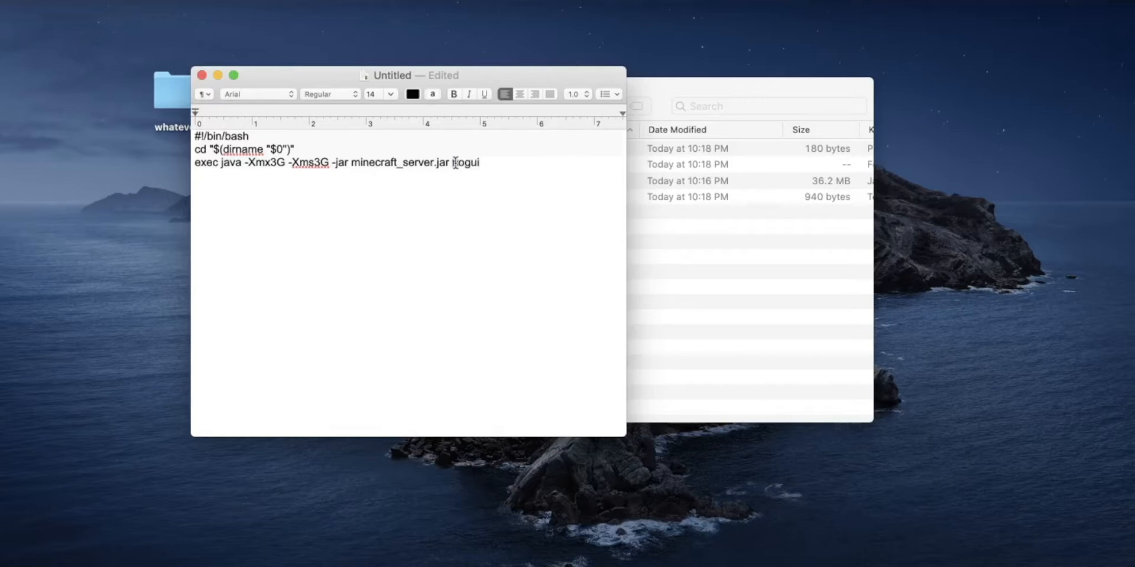
double_click(464, 162)
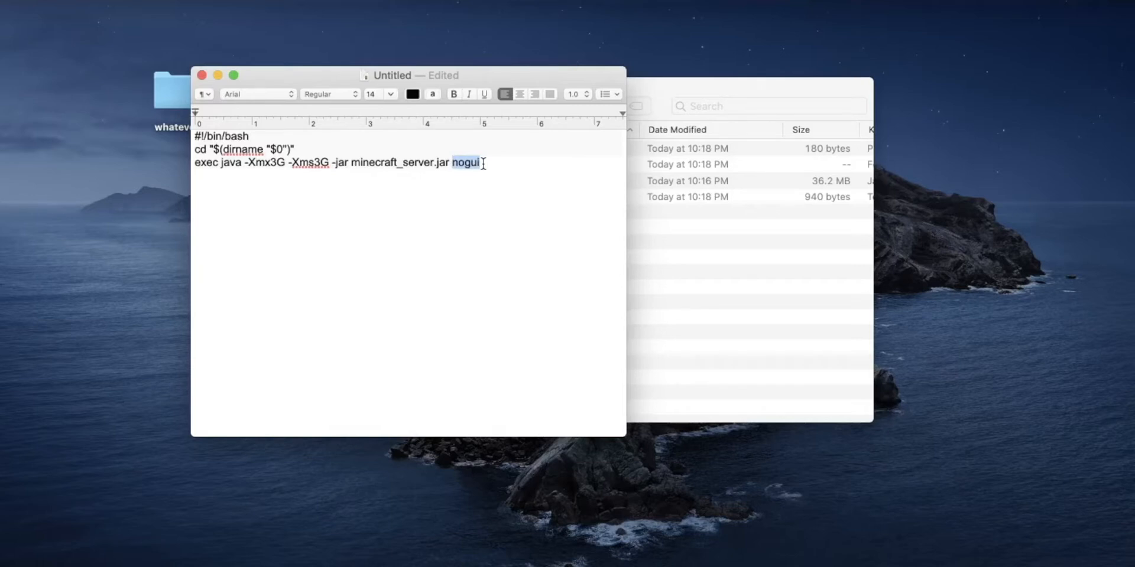
left_click(477, 163)
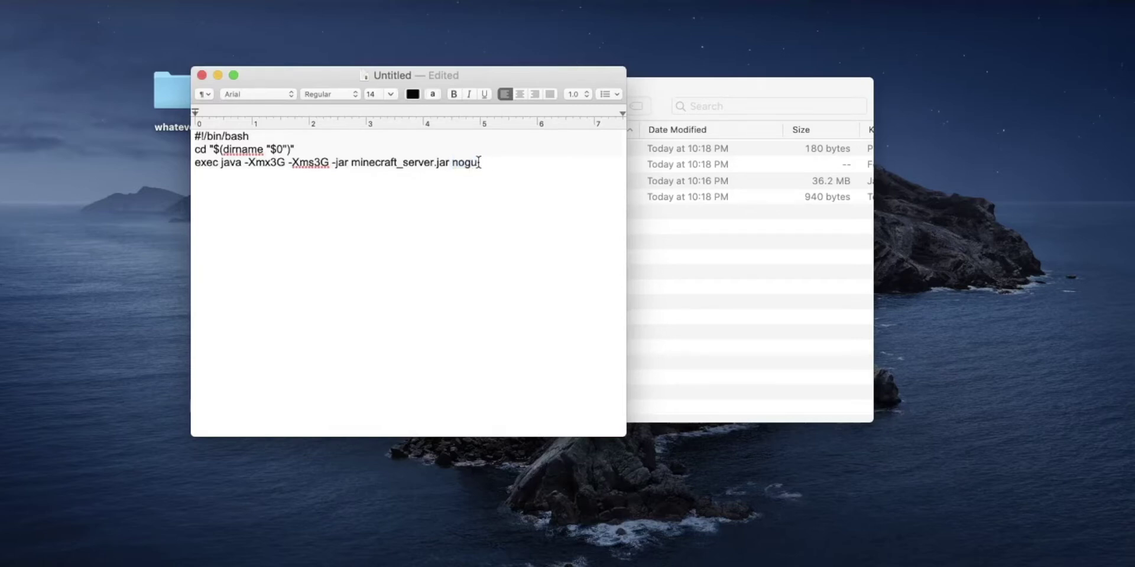
key("cmd+a")
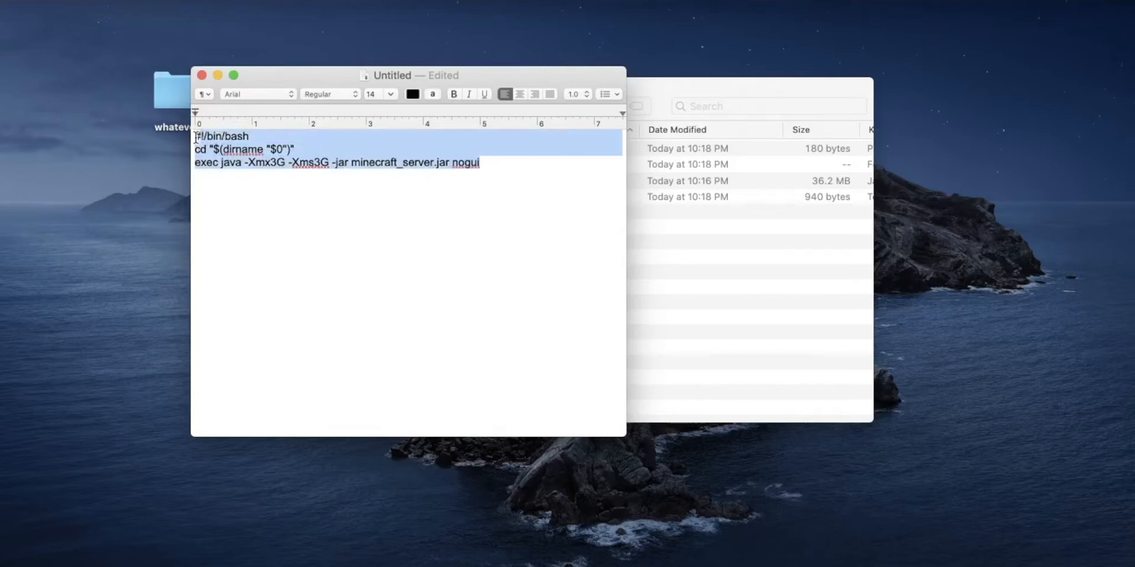
left_click(404, 220)
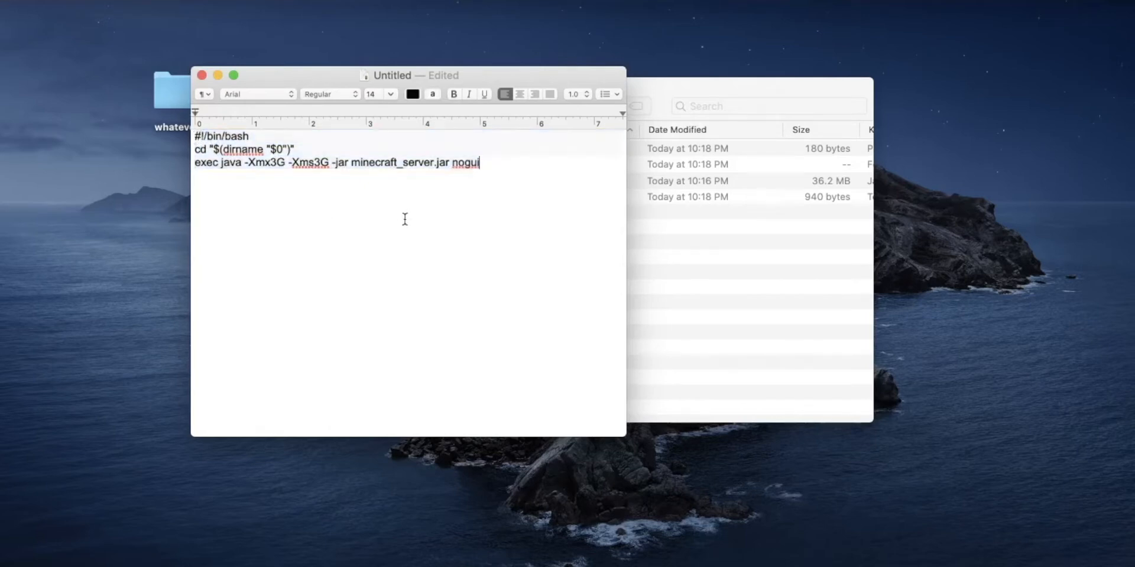
mouse_move(465, 161)
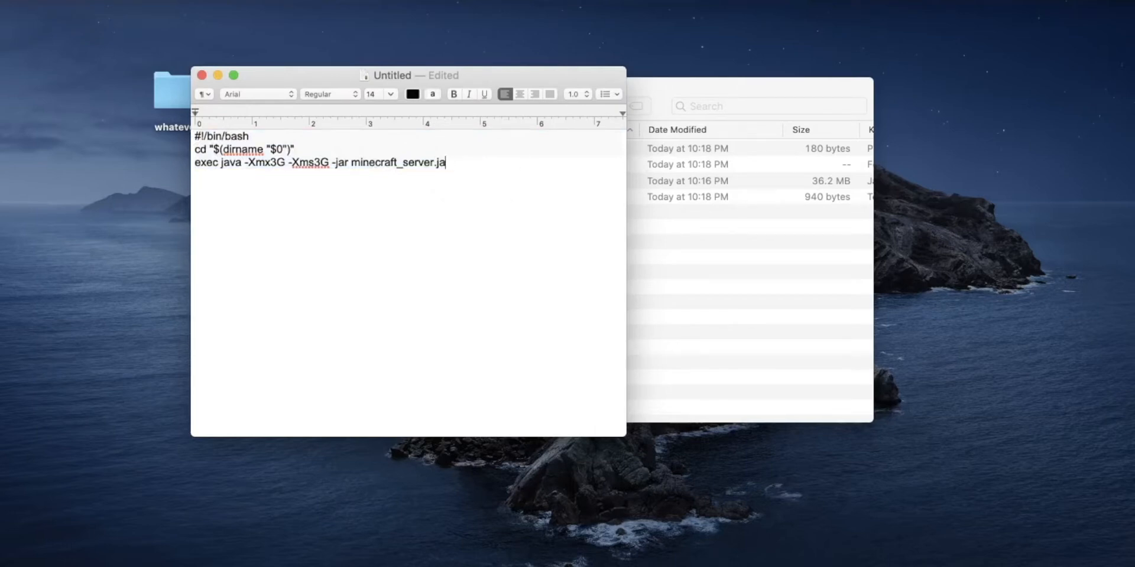
type("nogui")
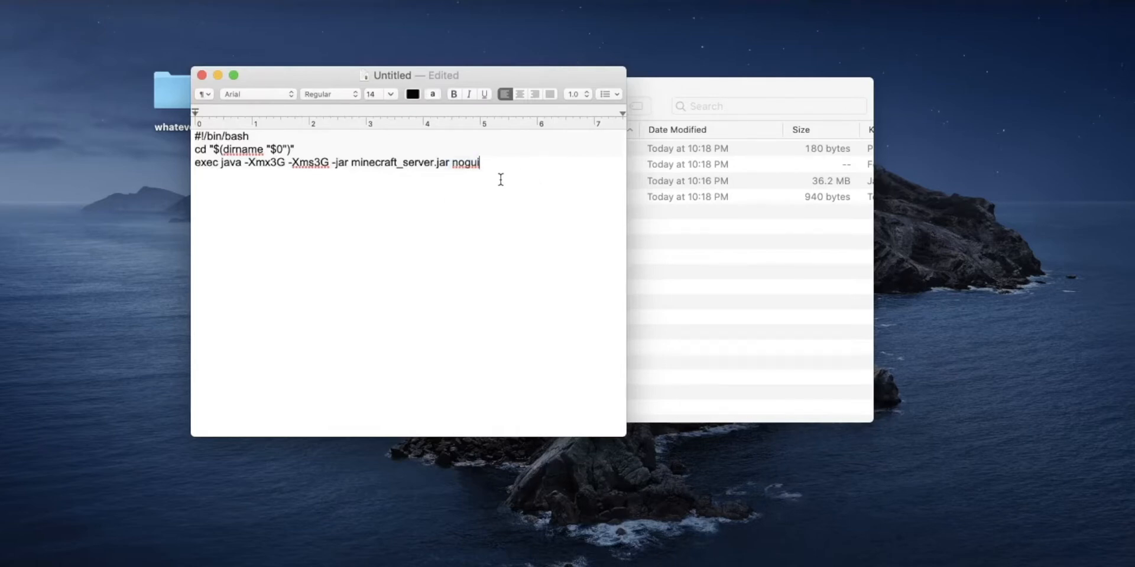
mouse_move(289, 200)
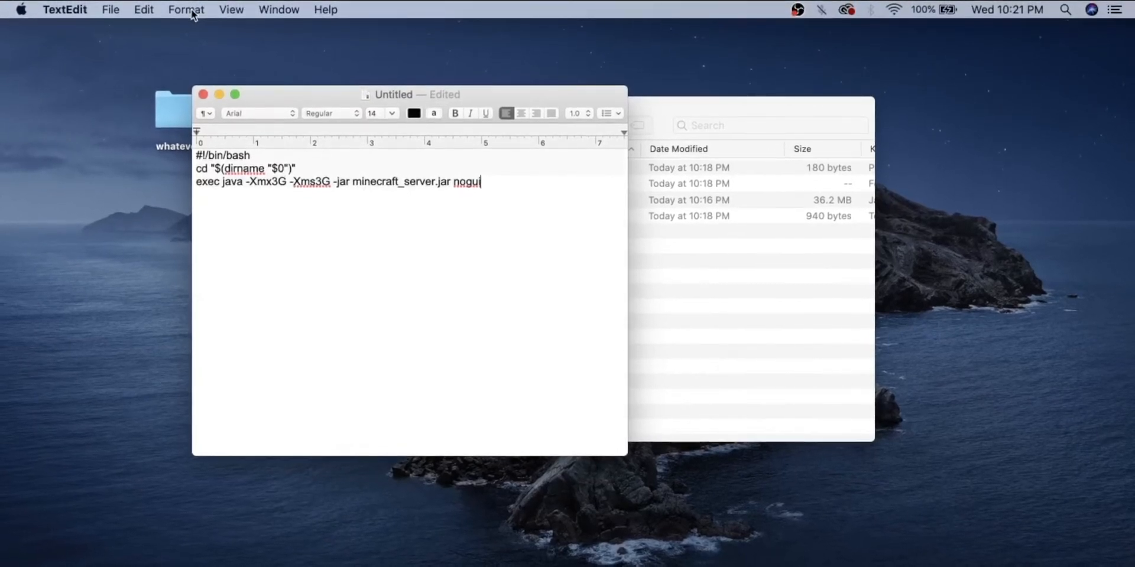
Convert the start script document to plain text.
left_click(186, 10)
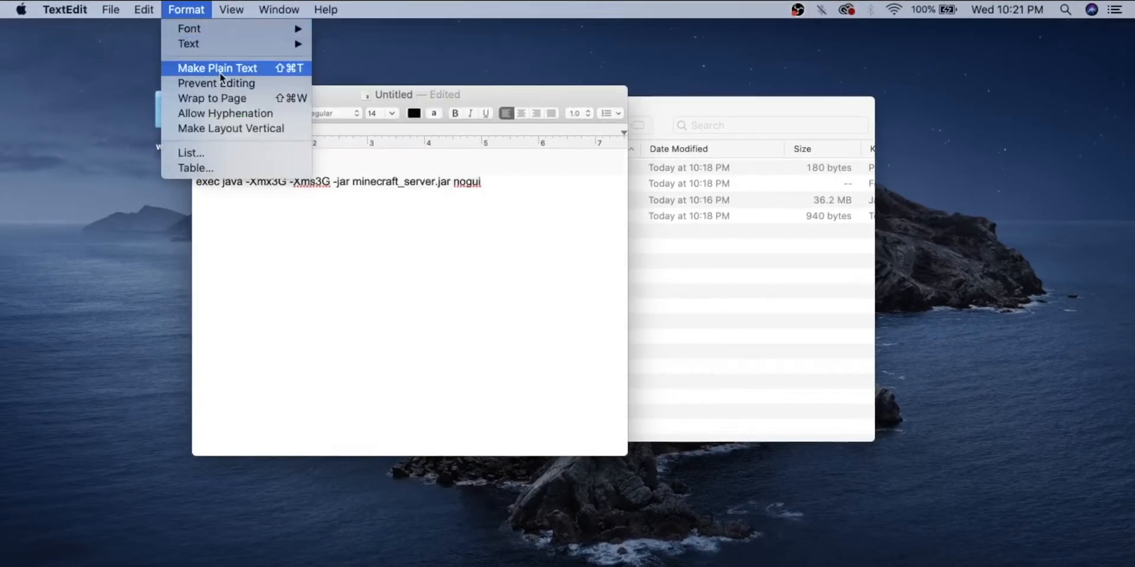
left_click(216, 68)
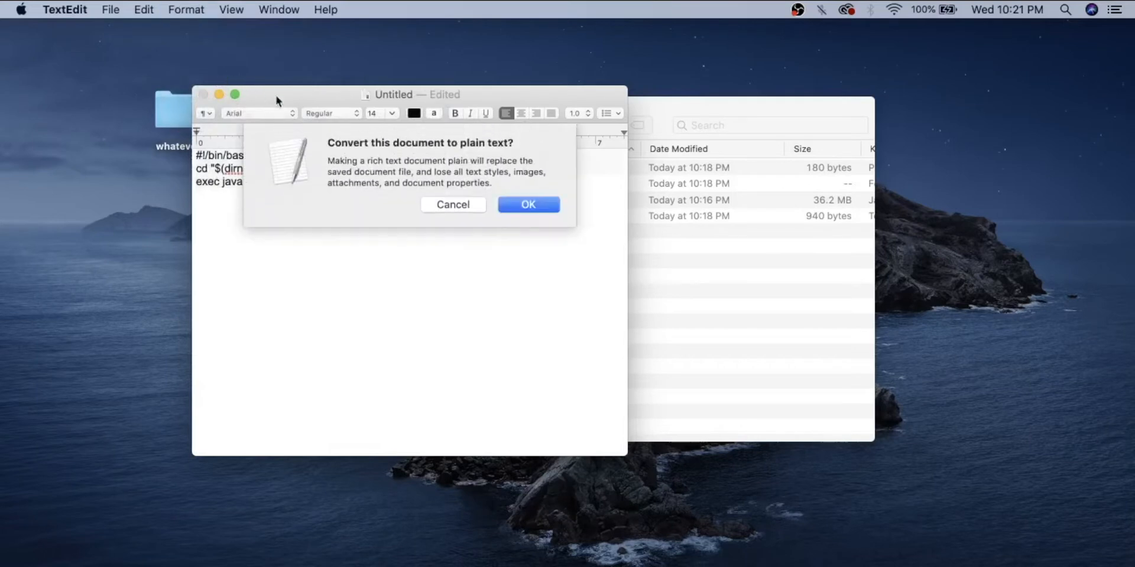
left_click(527, 205)
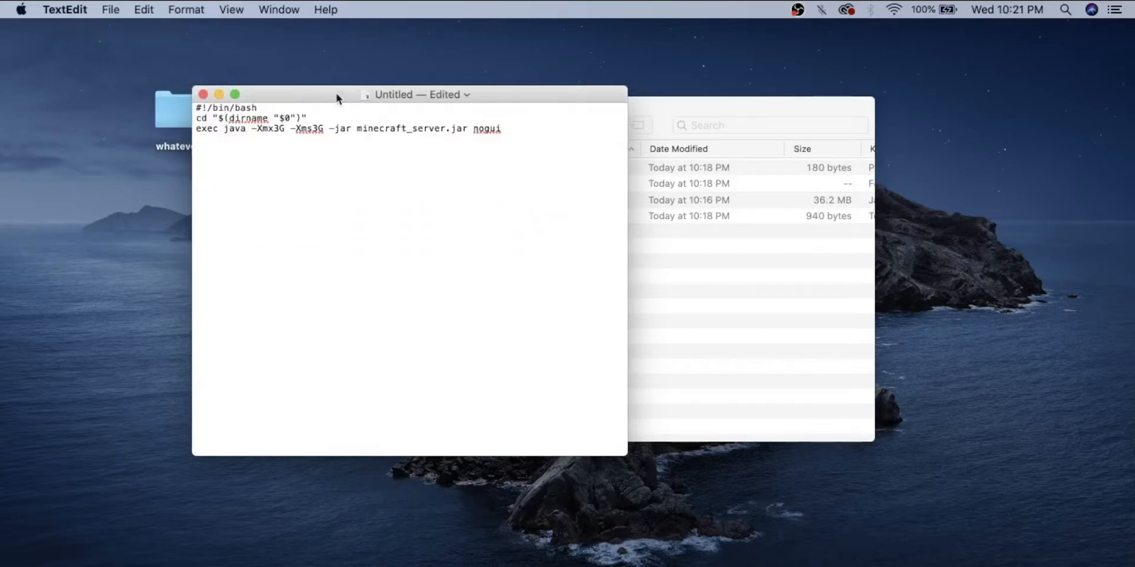
left_click_drag(337, 95, 406, 94)
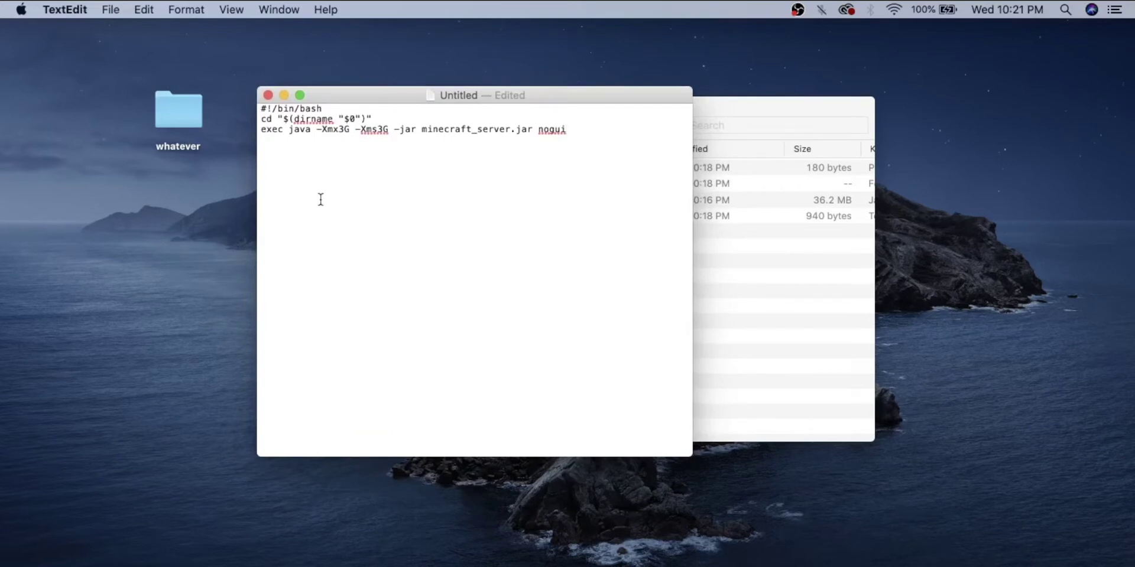
Save the script as Untitled in UTF-8 into the desktop whatever folder.
key("cmd+s")
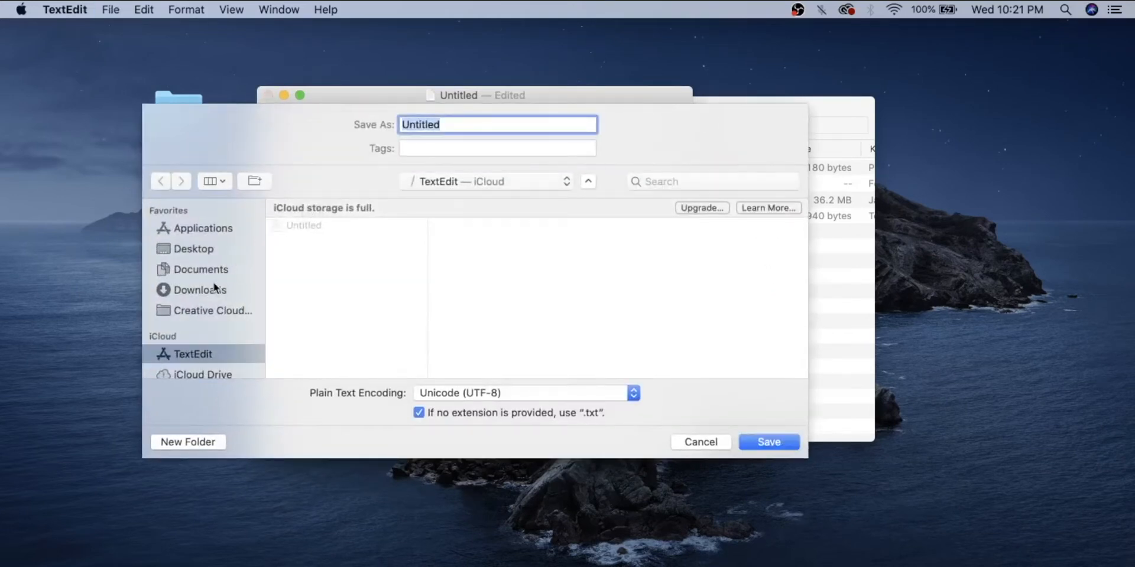
mouse_move(210, 273)
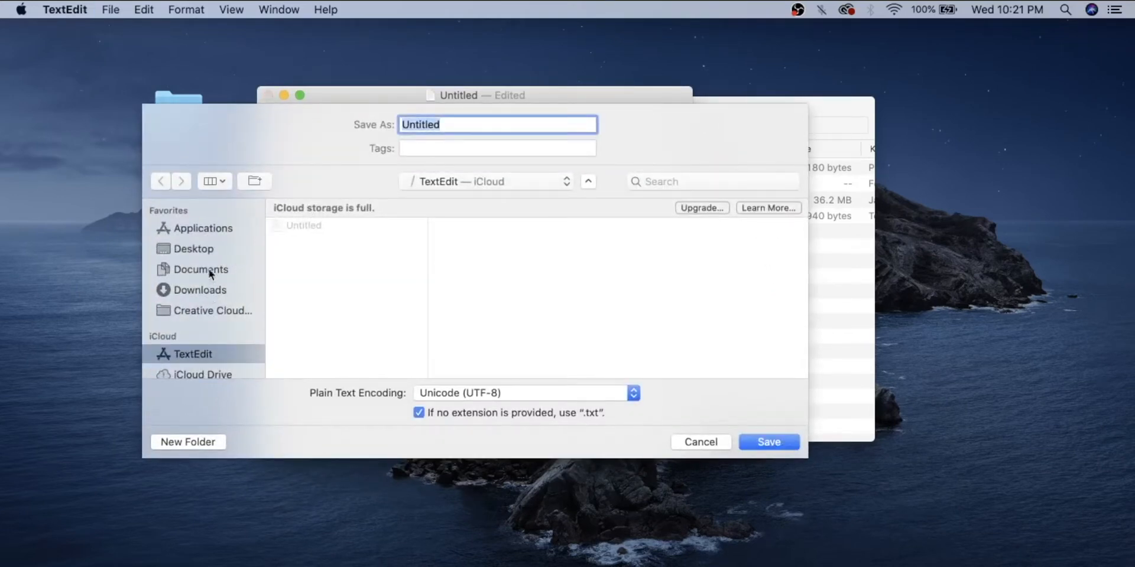
left_click(193, 248)
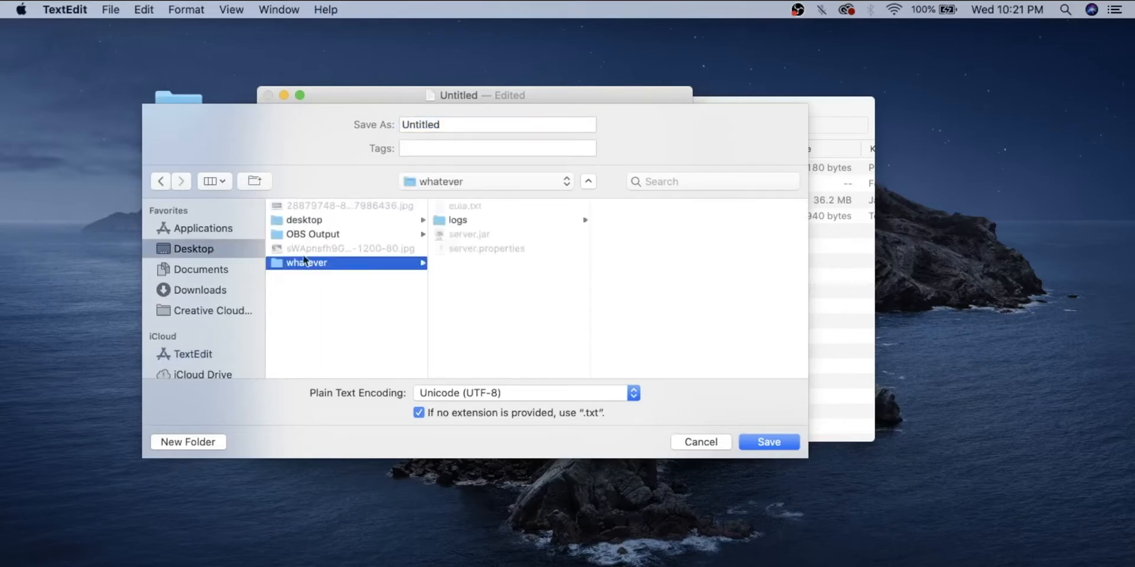
left_click(768, 442)
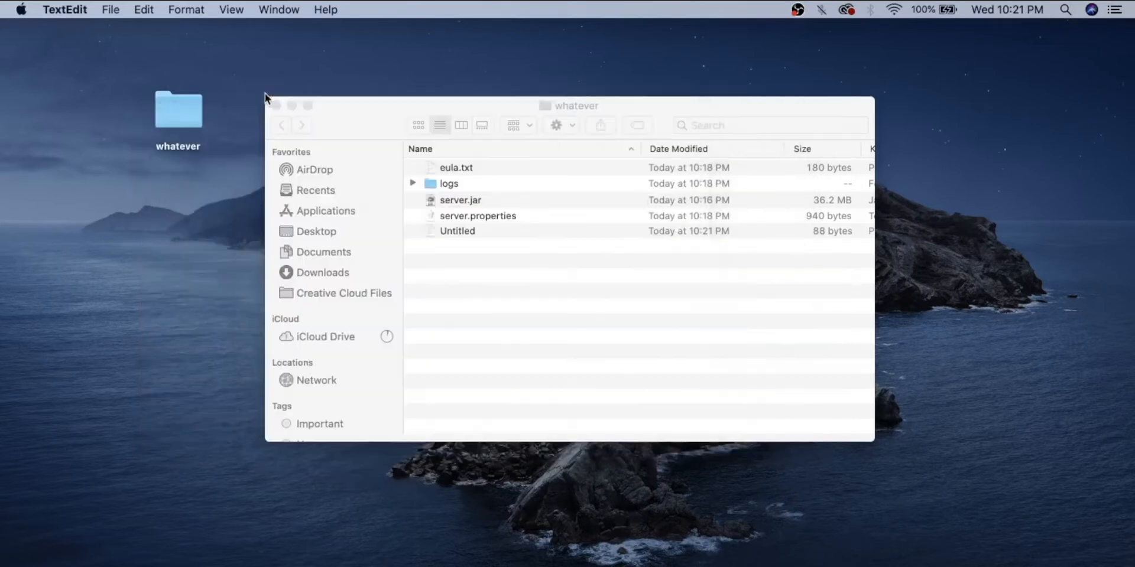
Rename the Untitled file to start.command, keeping the .command extension.
left_click(456, 231)
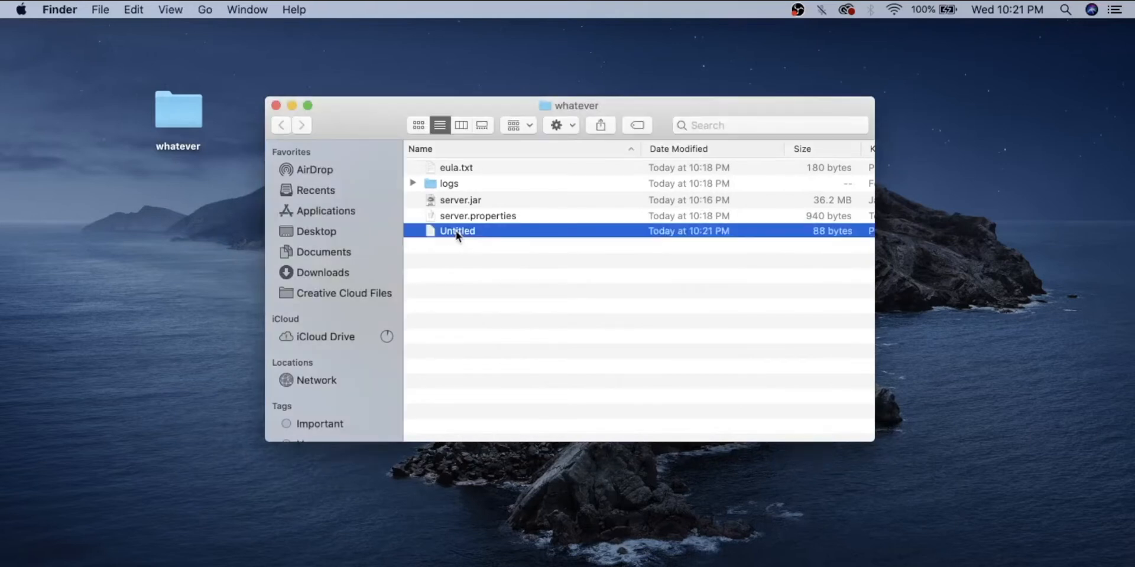
mouse_move(649, 273)
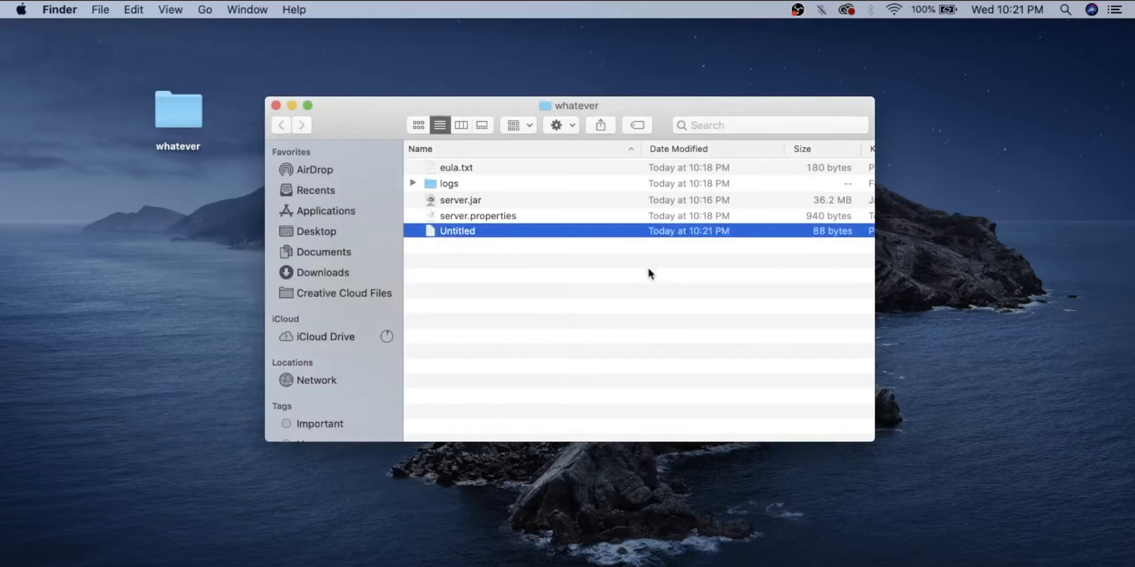
double_click(456, 230)
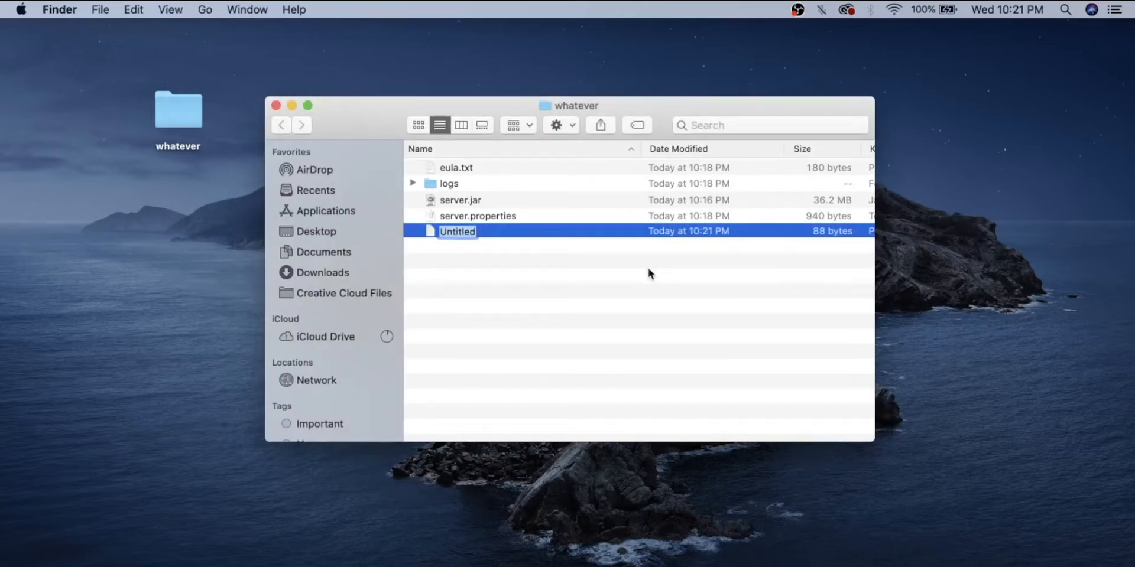
type("Start.command")
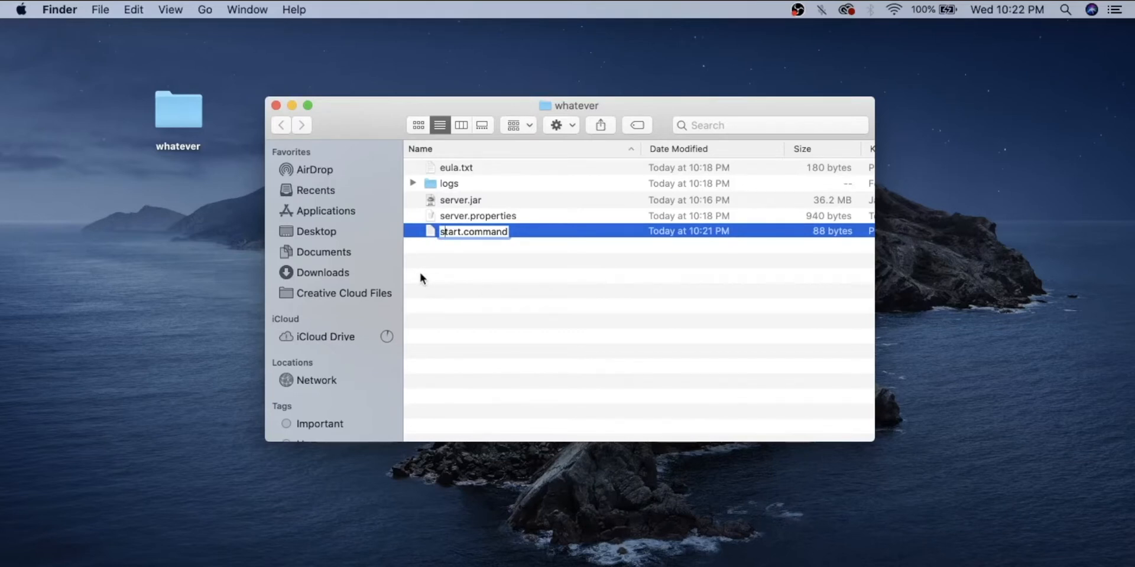
mouse_move(509, 277)
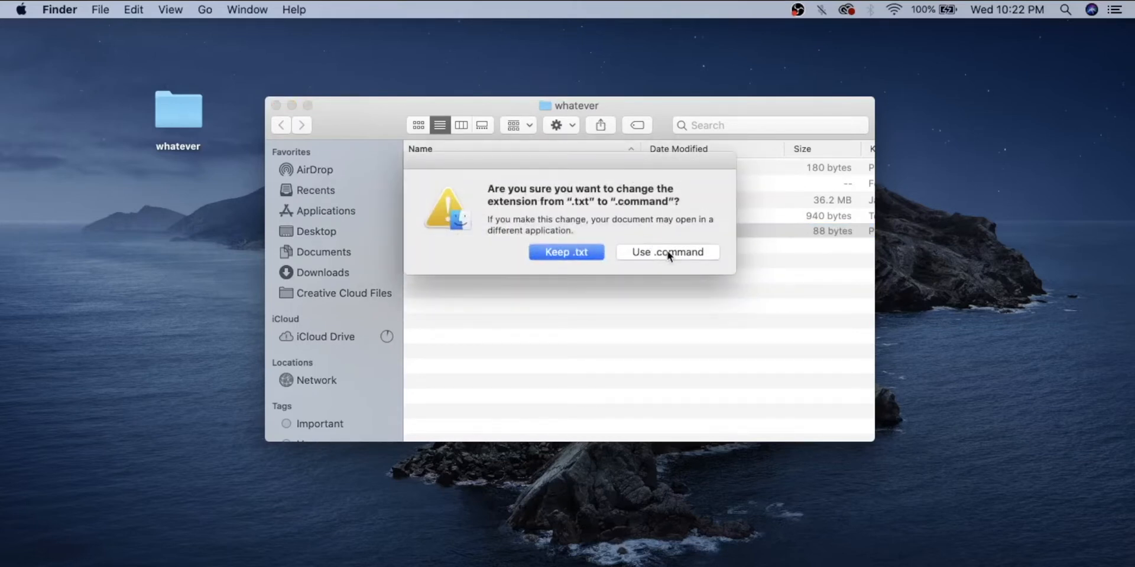
left_click(666, 251)
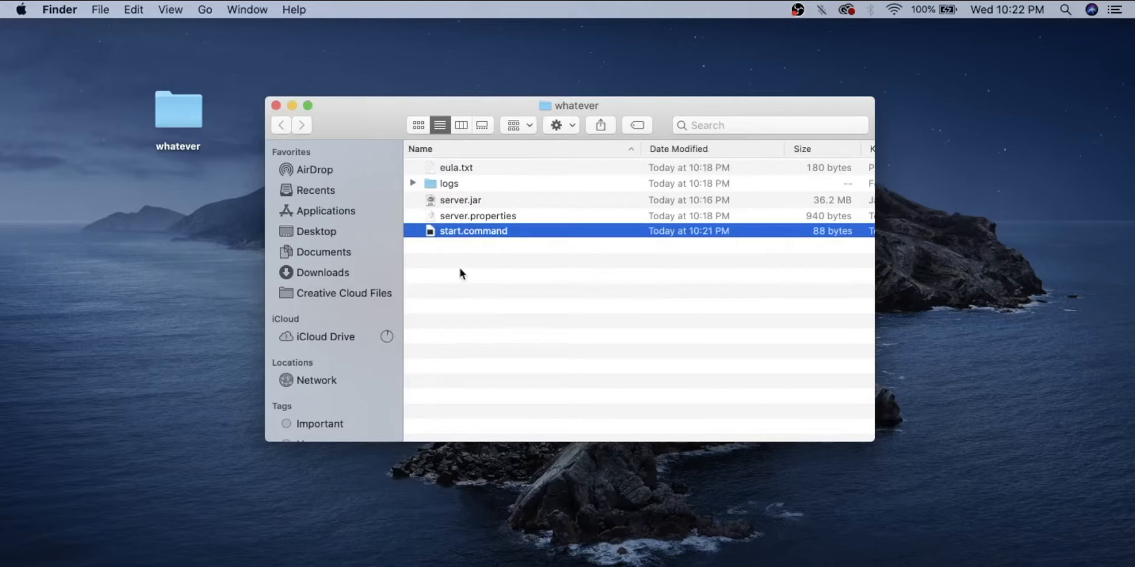
mouse_move(466, 275)
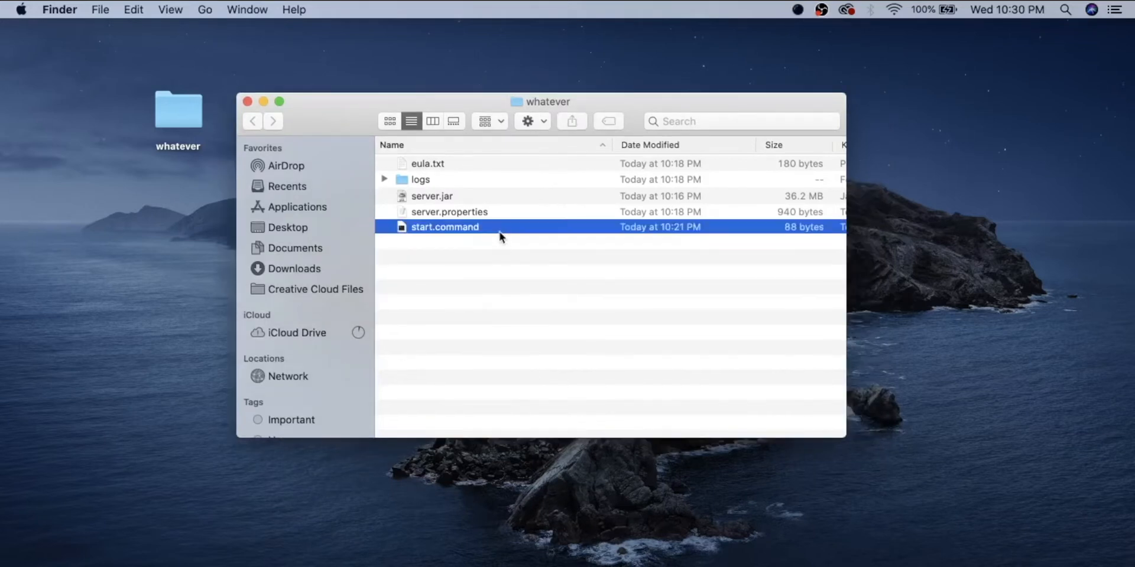
Attempt to run start.command and dismiss the access-privileges error.
double_click(444, 227)
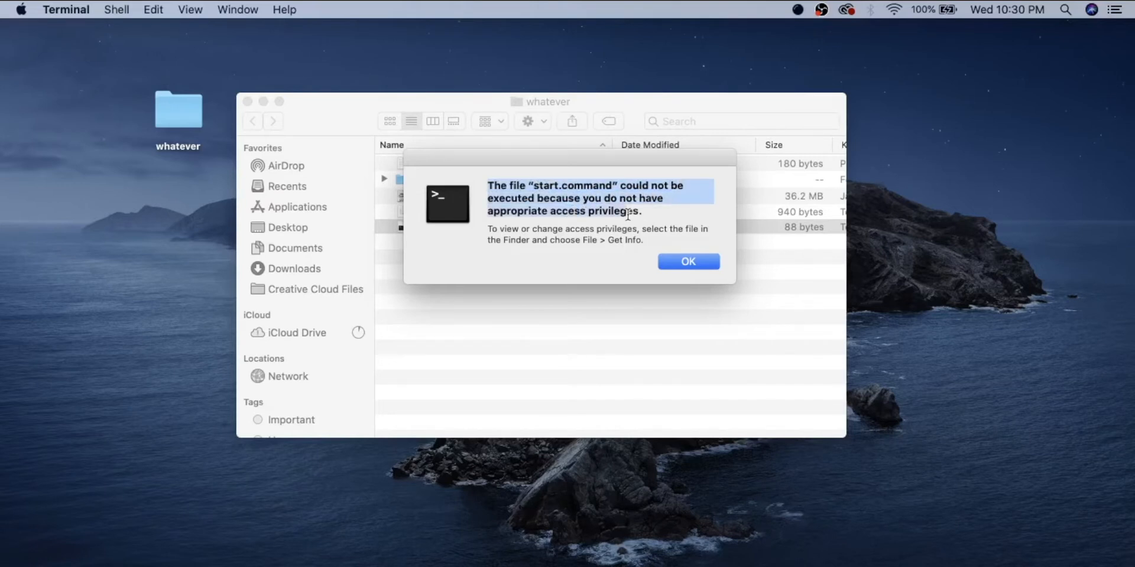
left_click(688, 261)
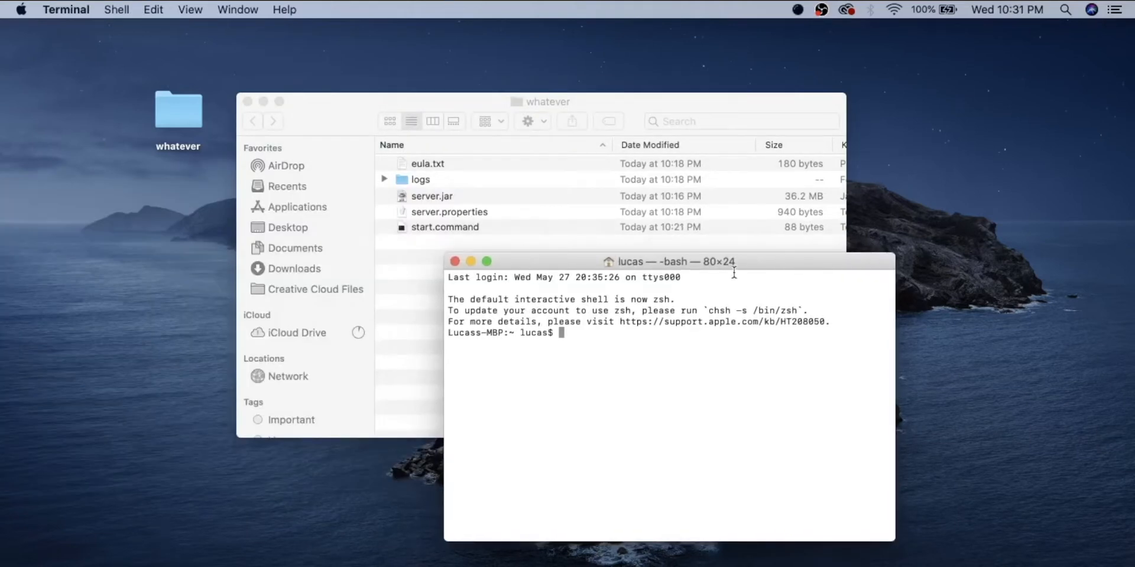
Grant execute permission with chmod a+x /Users/lucas/Desktop/whatever/start.command in Terminal.
type("chmod a+")
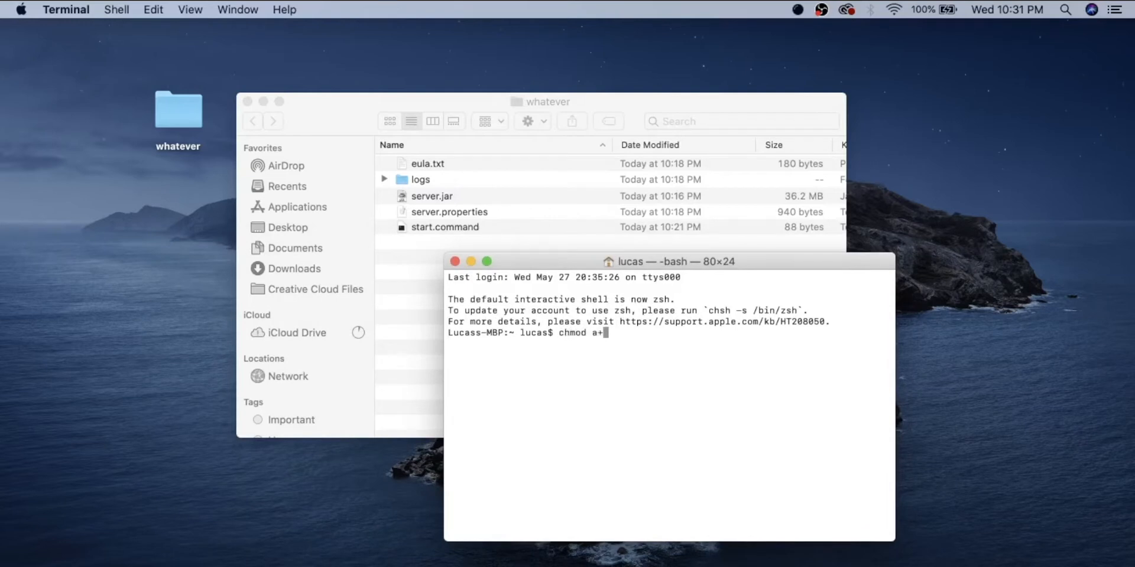
type("x")
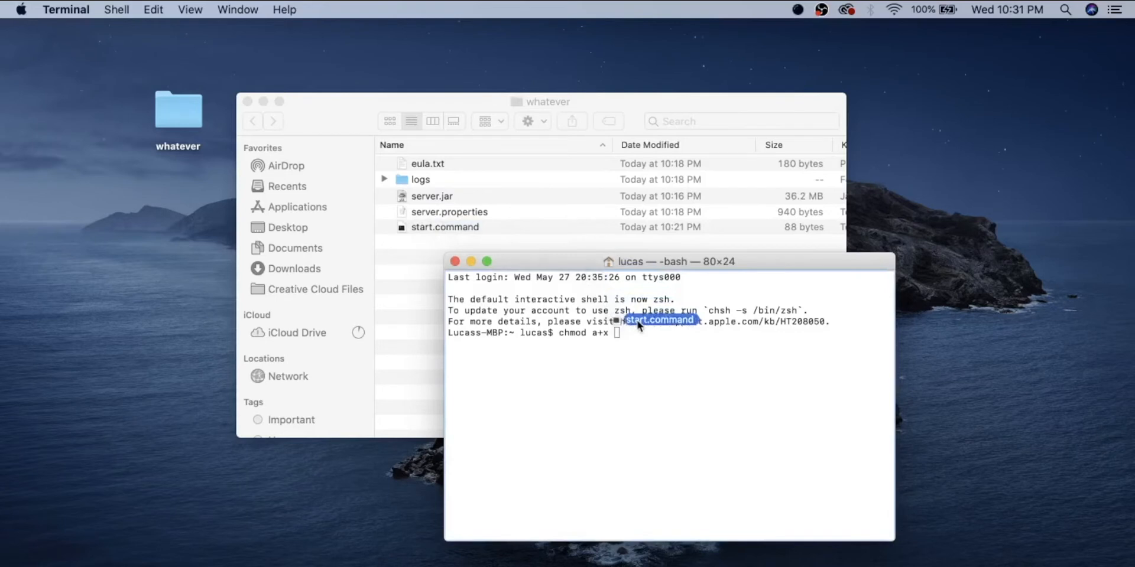
type("/Users/lucas/Desktop/whatever/start.command")
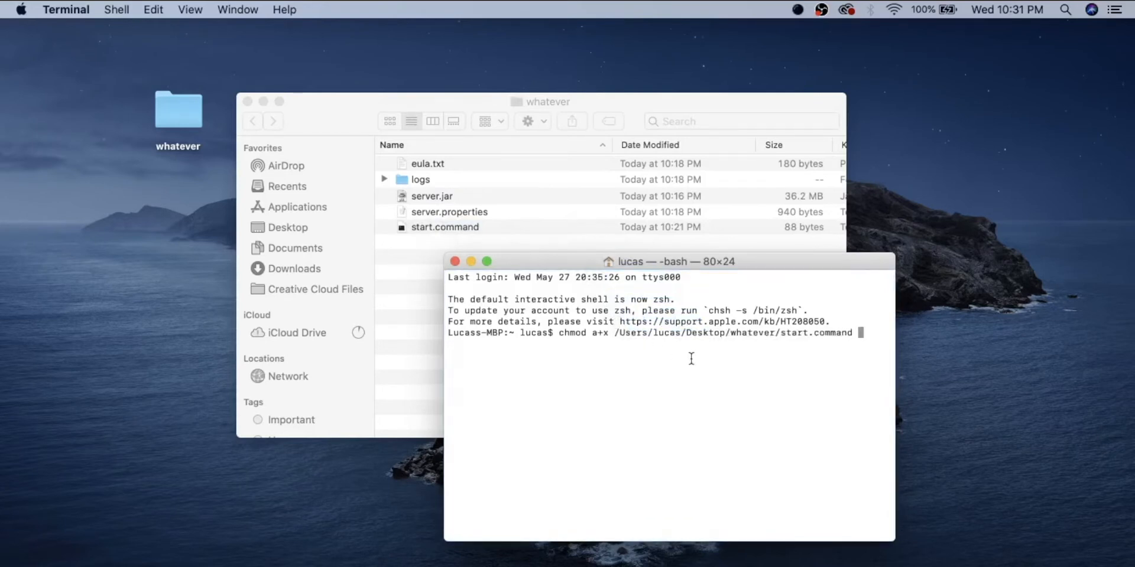
key("Return")
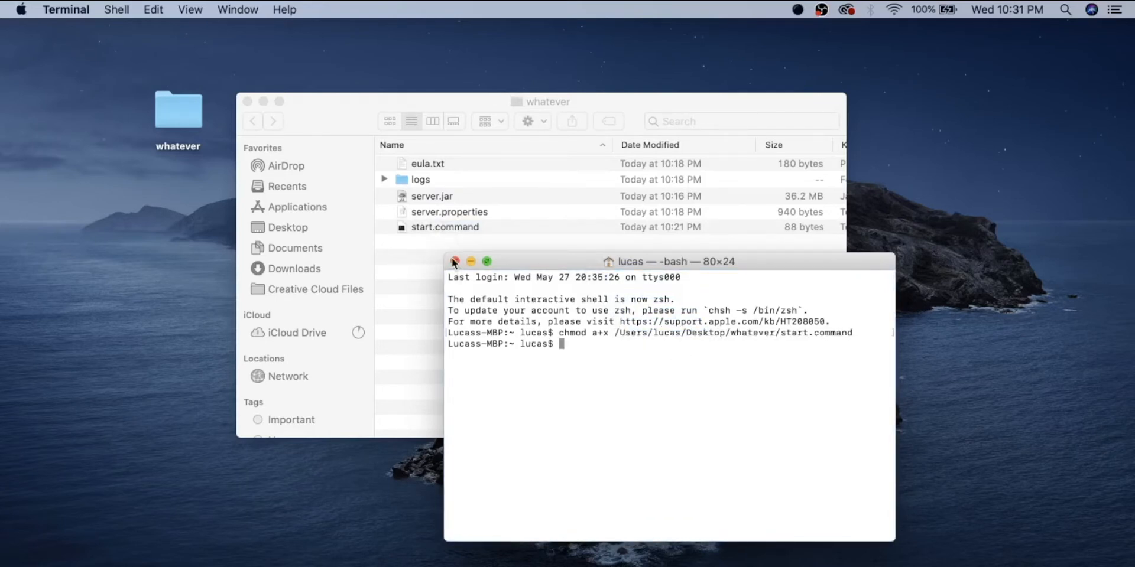
Close the finished Terminal session and launch start.command to run the server jar.
left_click(454, 261)
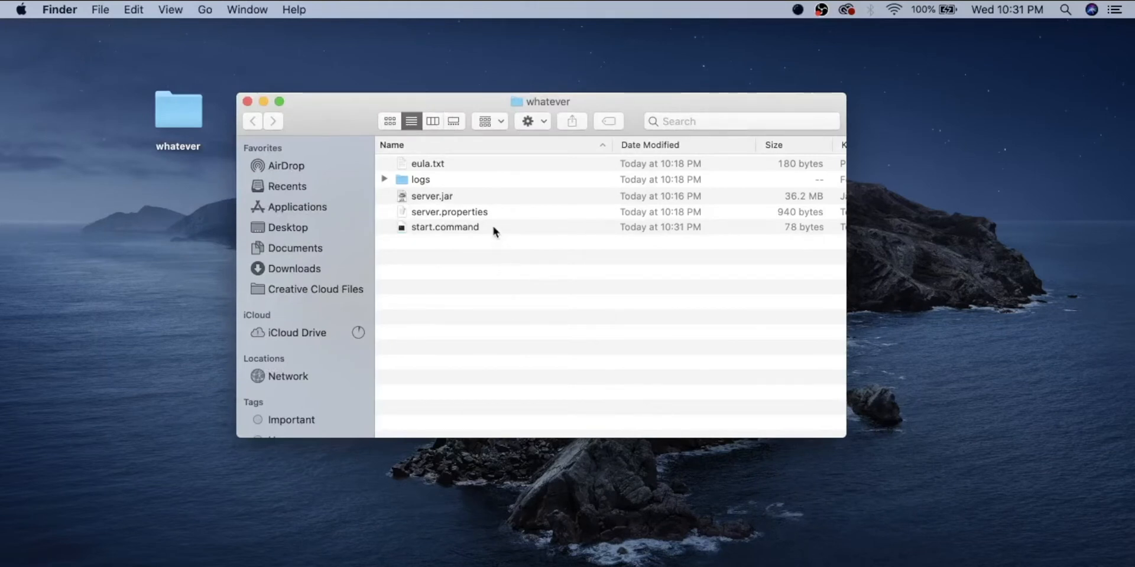
double_click(444, 227)
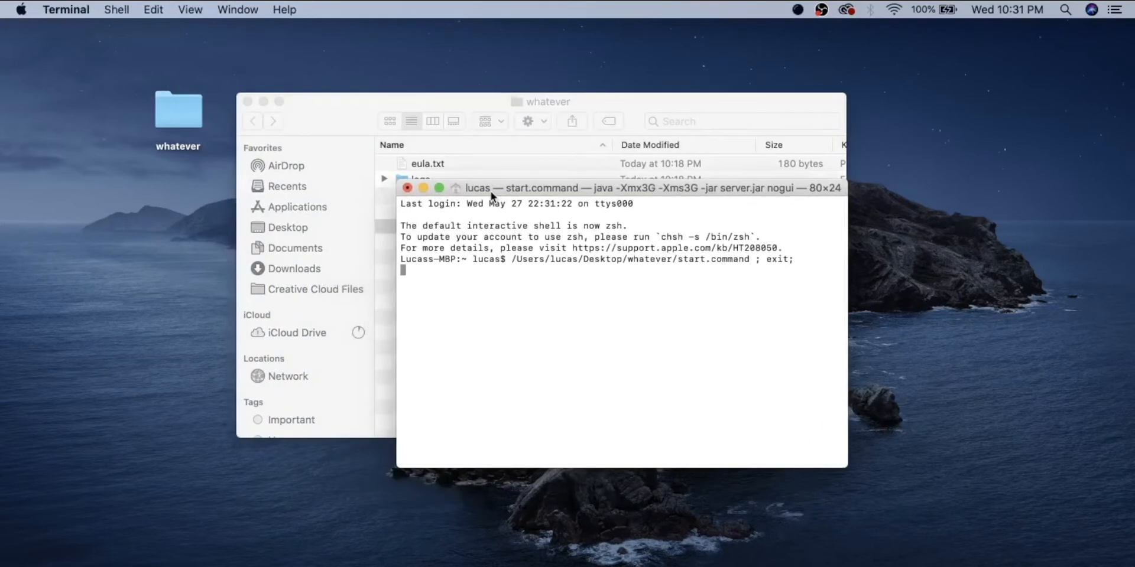
mouse_move(501, 289)
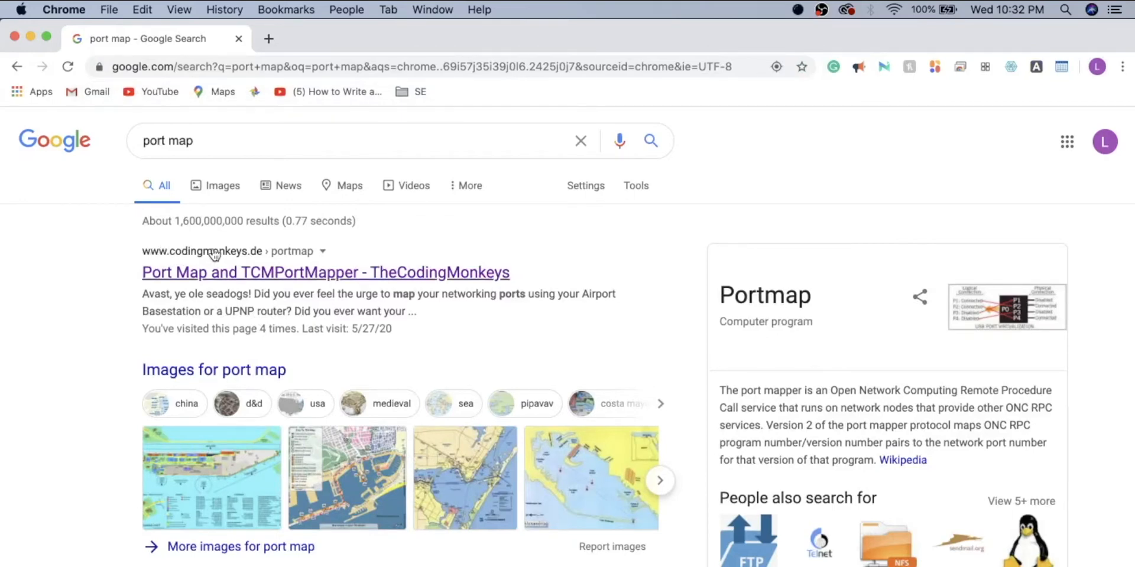
Download the PortMap-2.0.1 zip from the TCMPortMapper GitHub releases page.
left_click(325, 272)
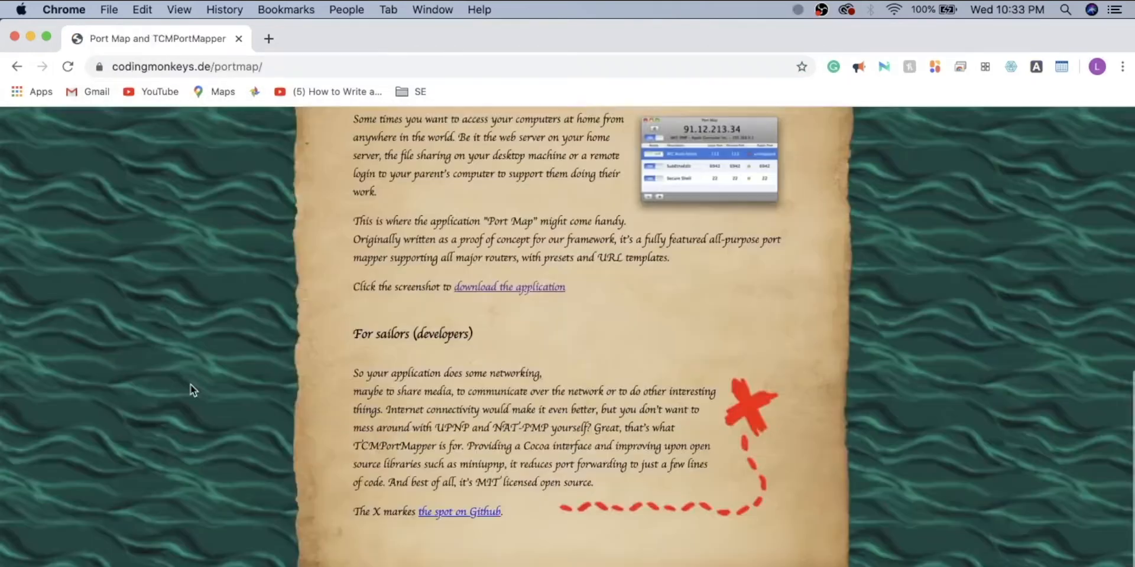
scroll("up", 3)
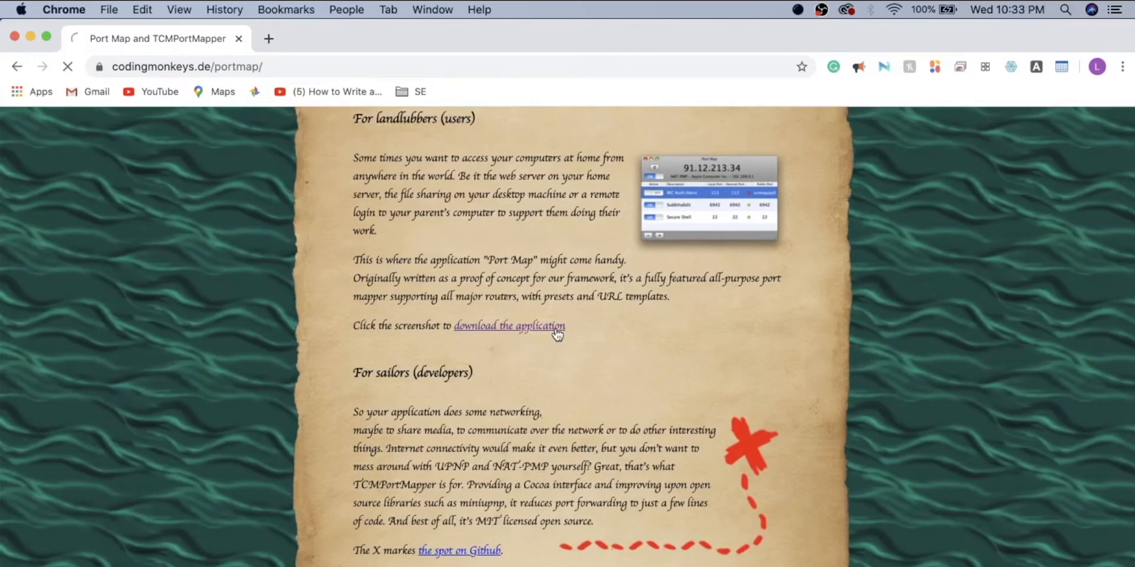
left_click(459, 549)
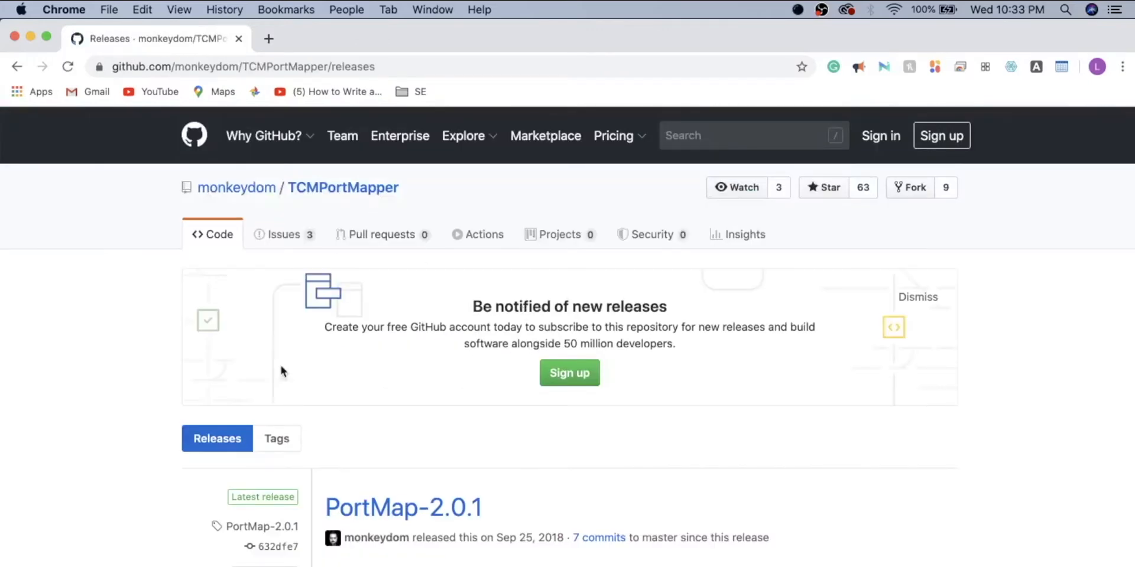
scroll("down", 3)
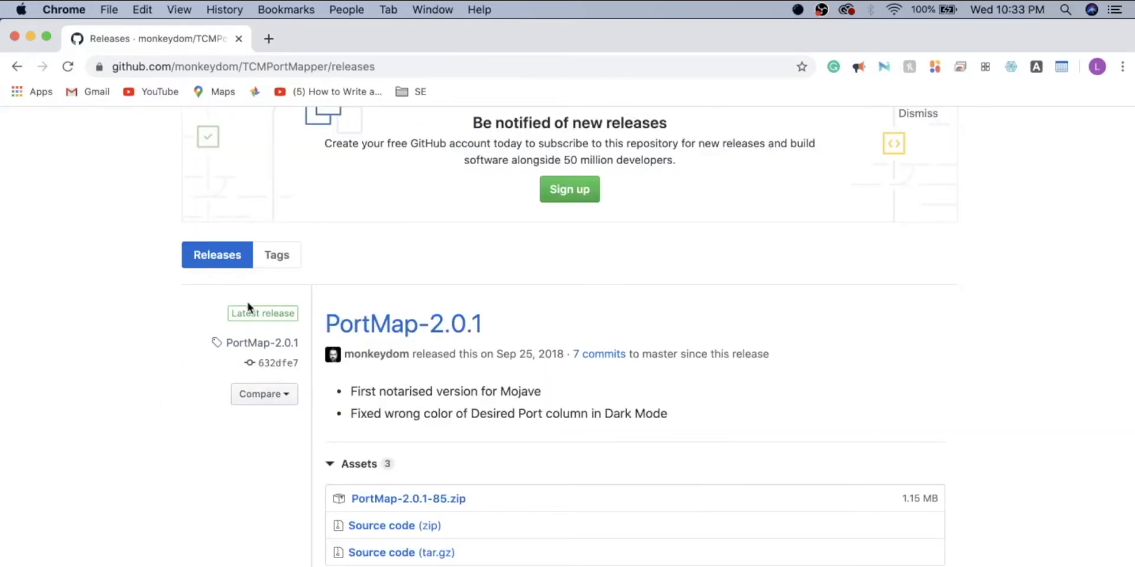
scroll("down", 3)
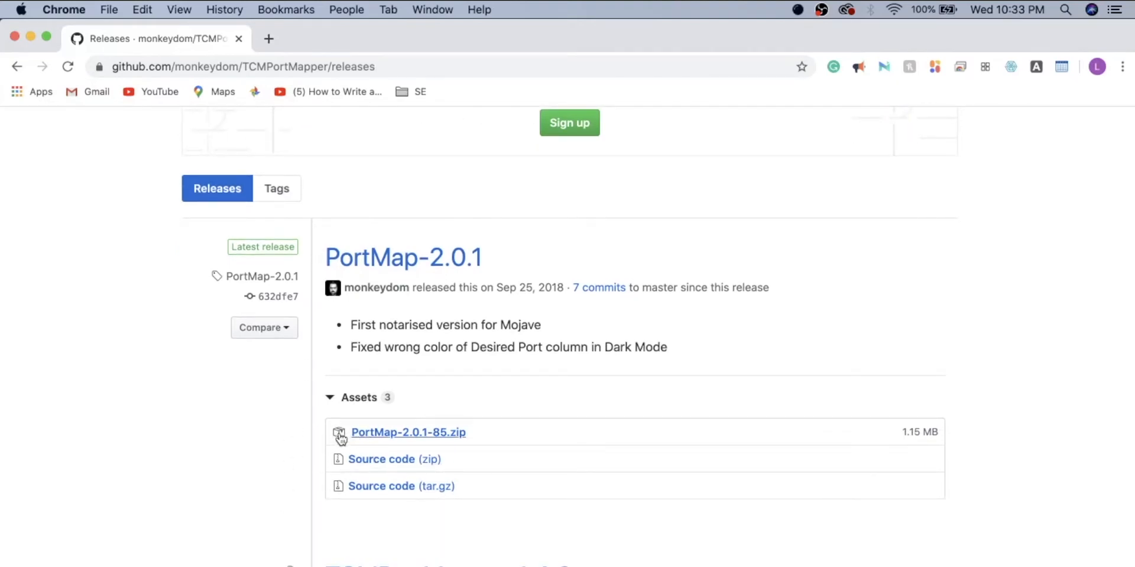
mouse_move(411, 389)
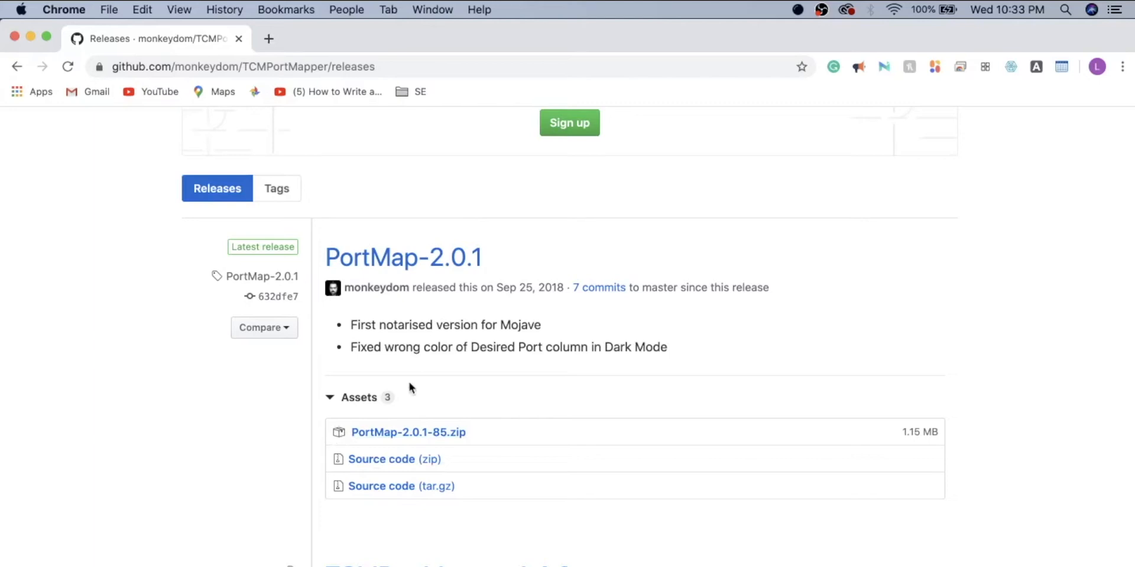
mouse_move(374, 435)
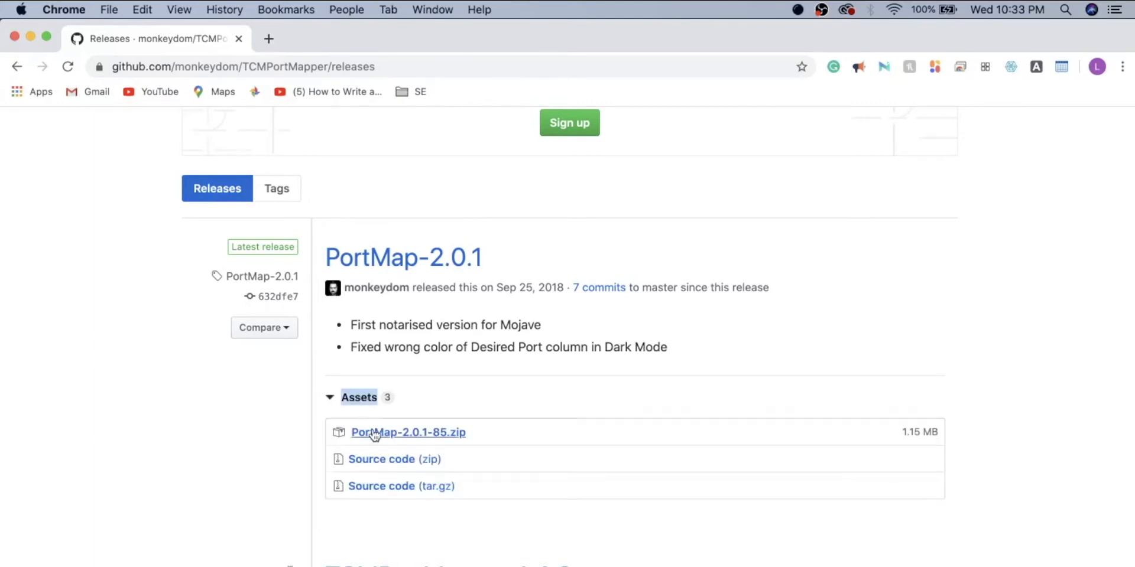
left_click(408, 433)
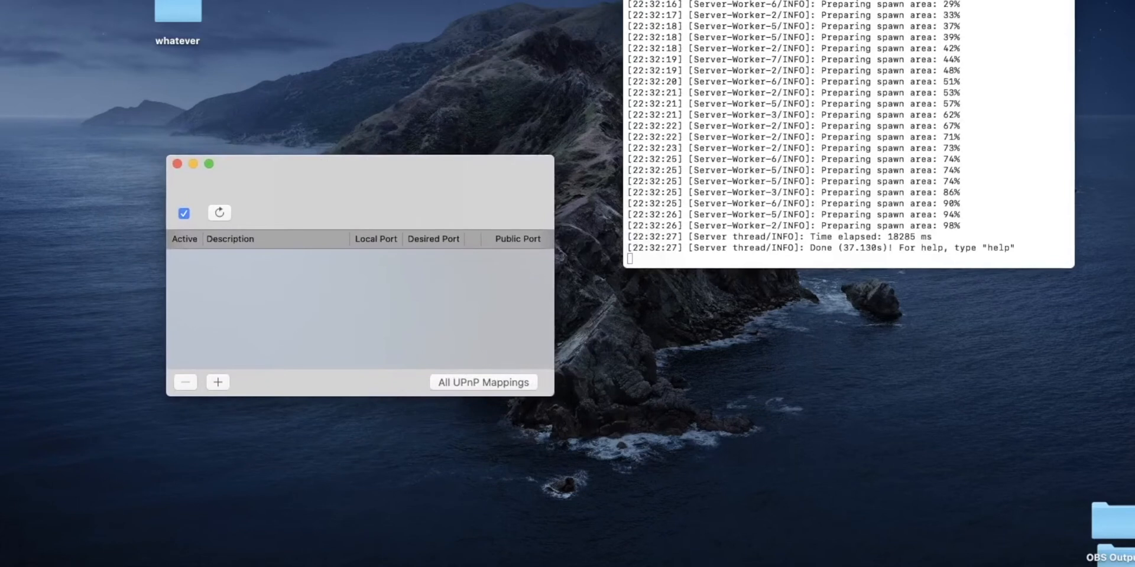
mouse_move(221, 188)
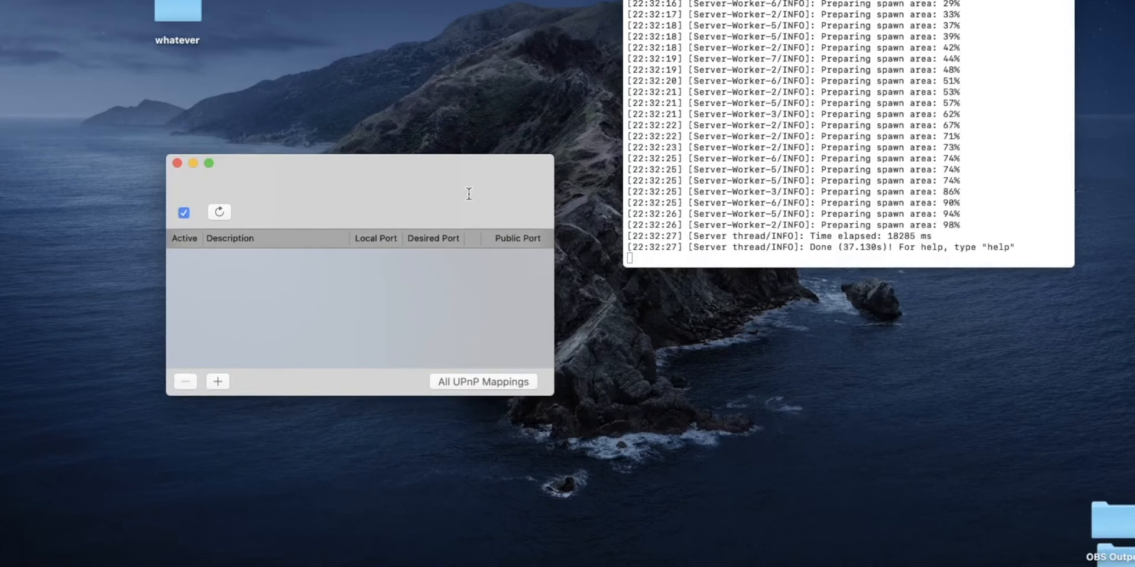
mouse_move(520, 196)
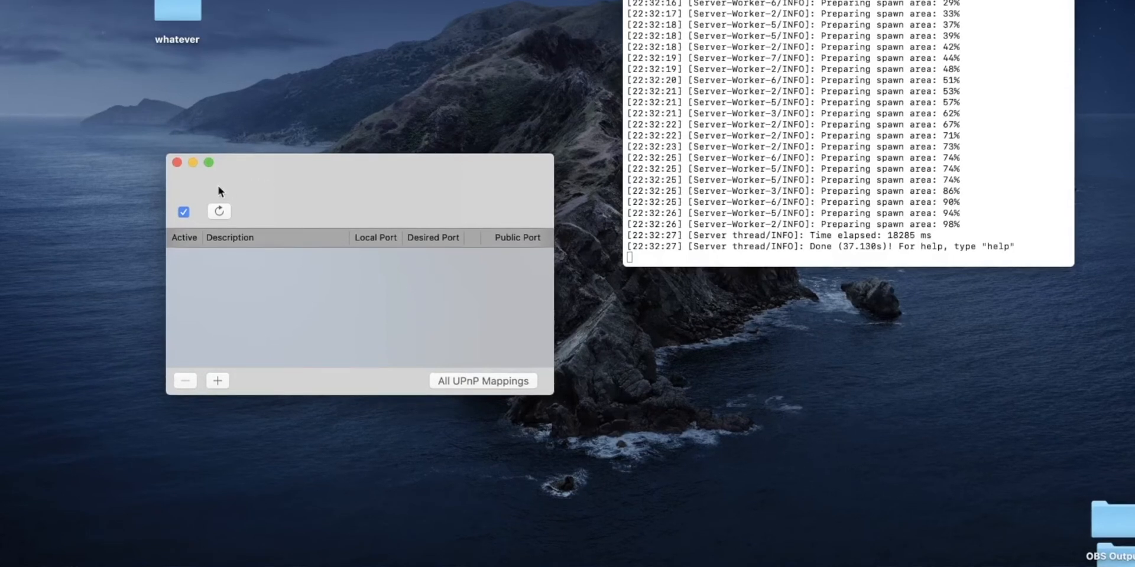
Add a new mapping with port 25565 and description "Whatever you want".
left_click(217, 381)
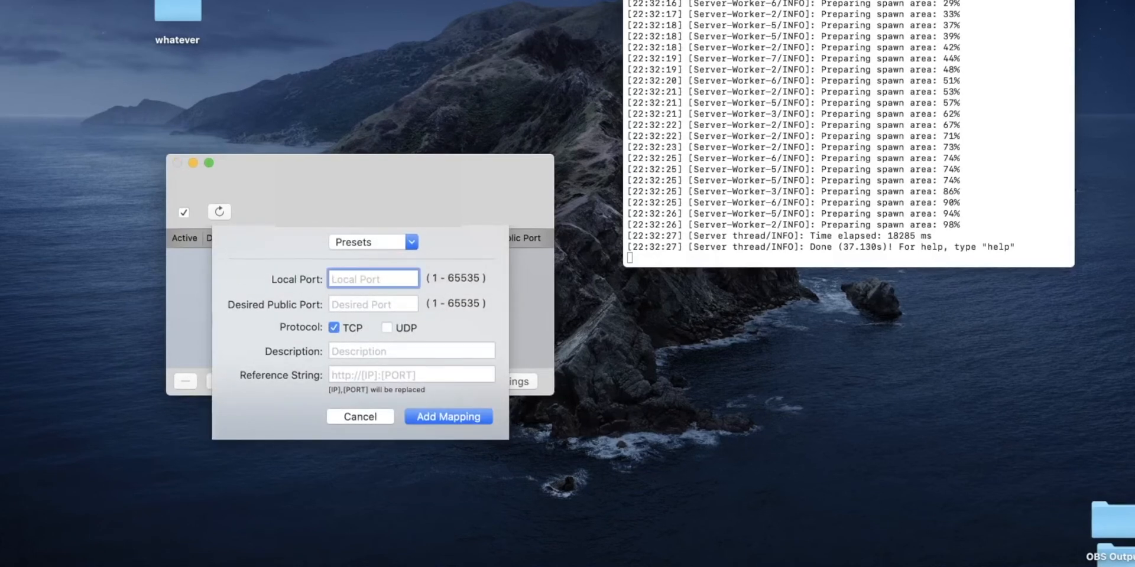
type("2556")
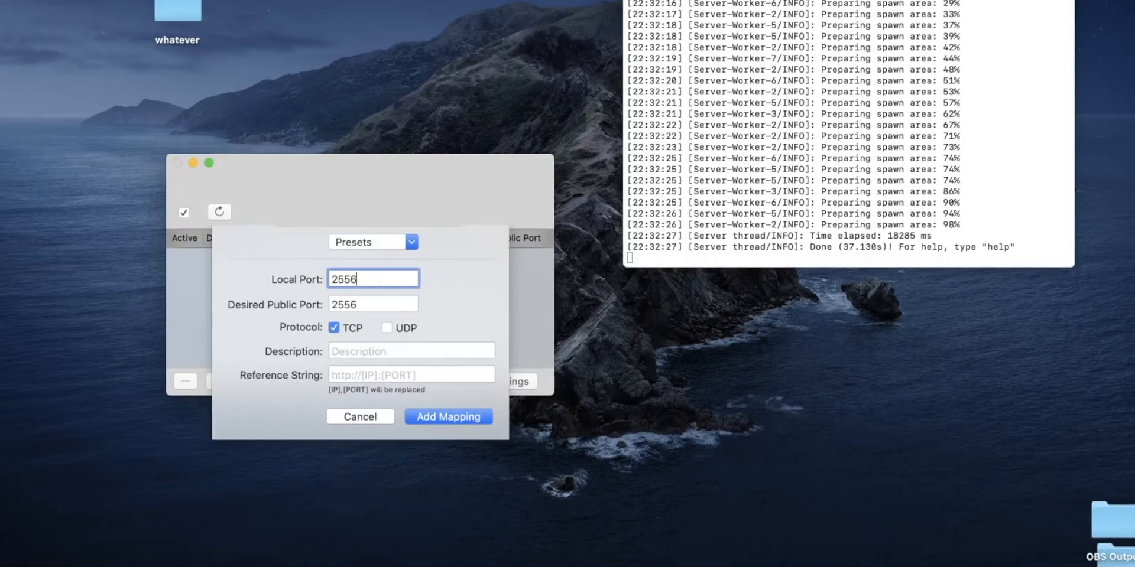
left_click(412, 351)
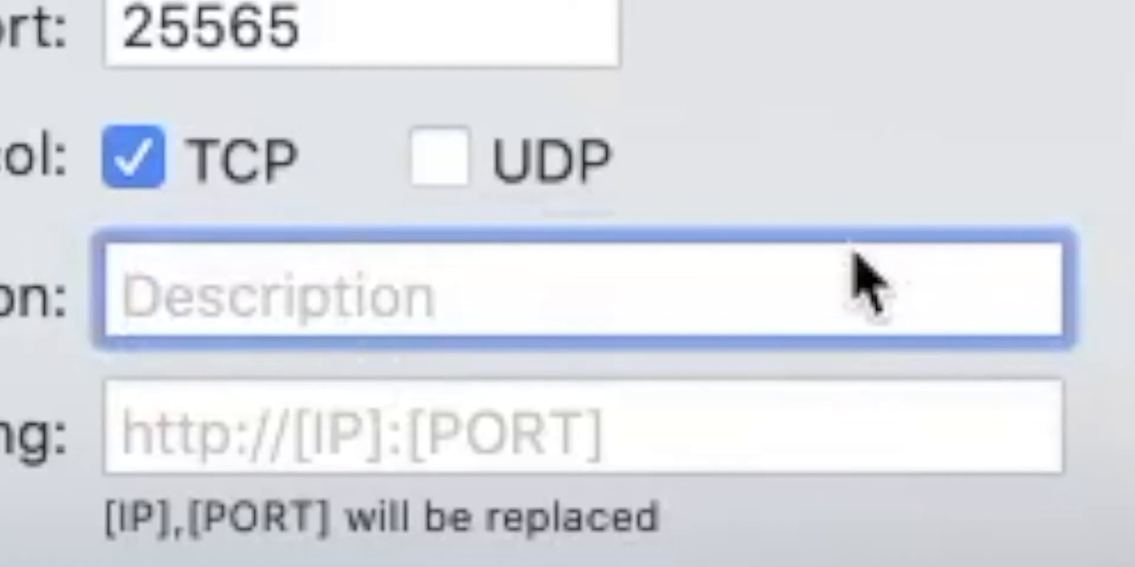
type("Whatever you")
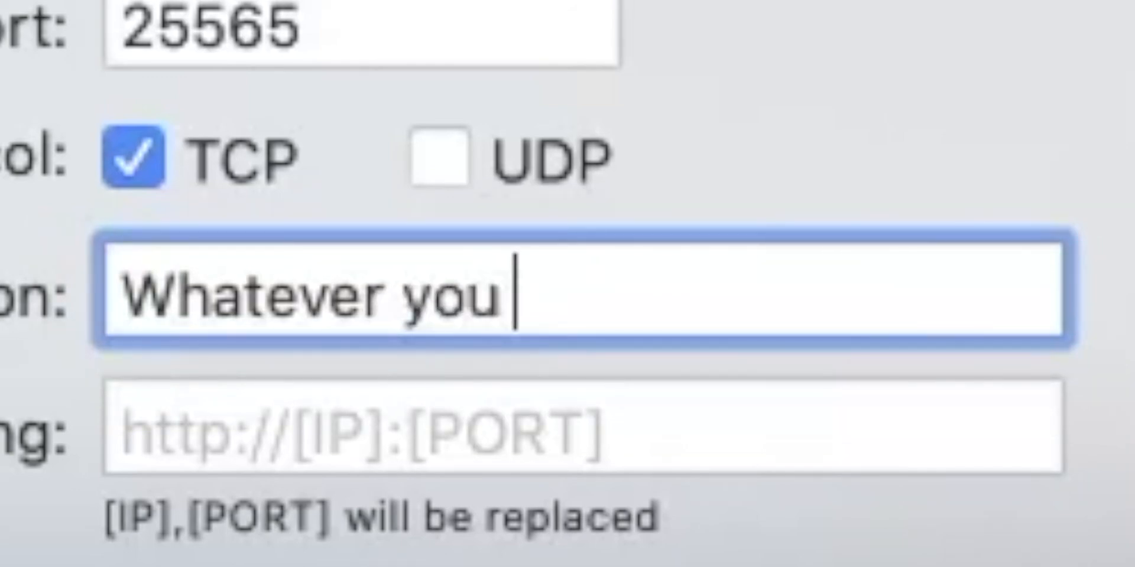
type("want")
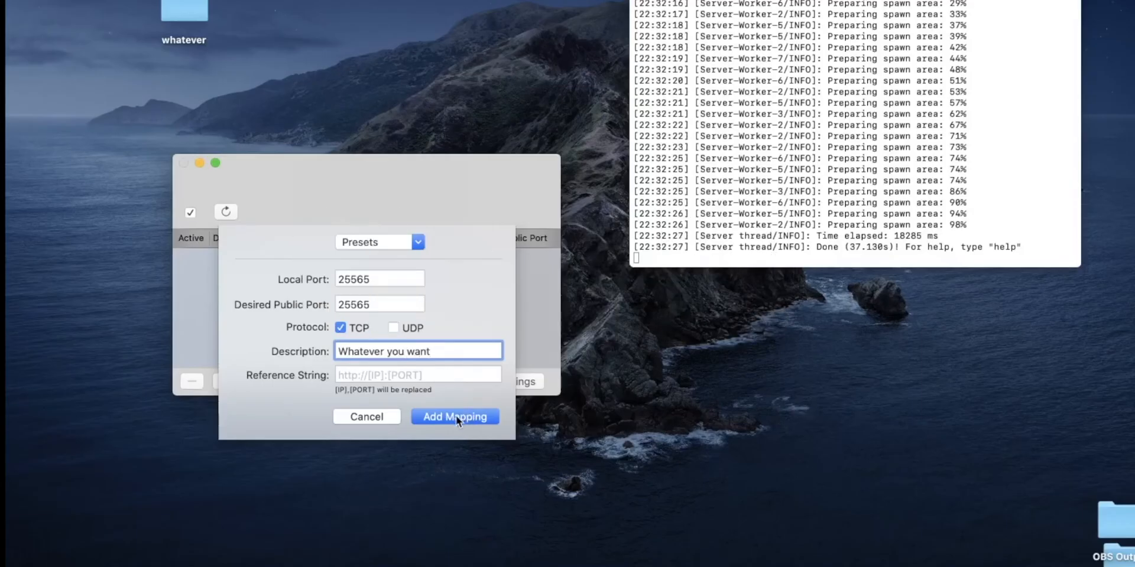
Correct the local port to 25565 and confirm Add Mapping, creating the active TCP mapping.
left_click(379, 279)
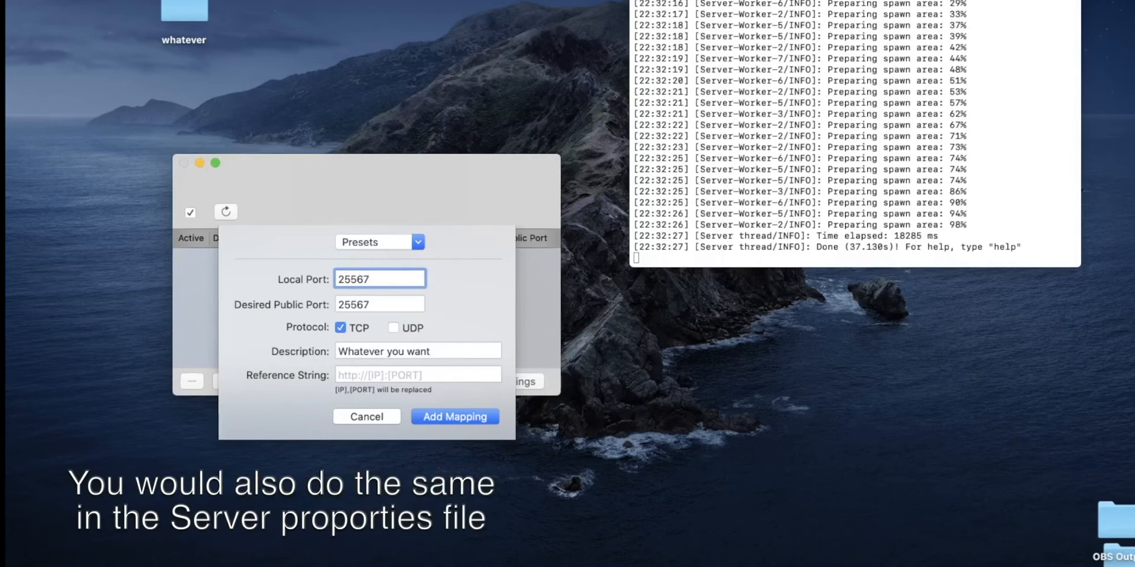
type("25565")
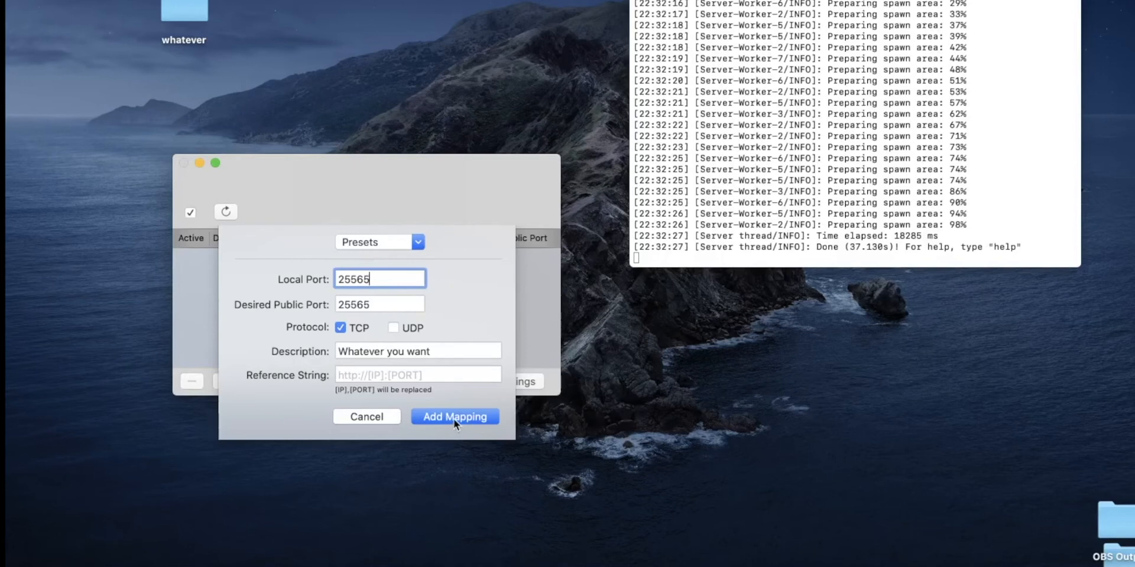
left_click(454, 416)
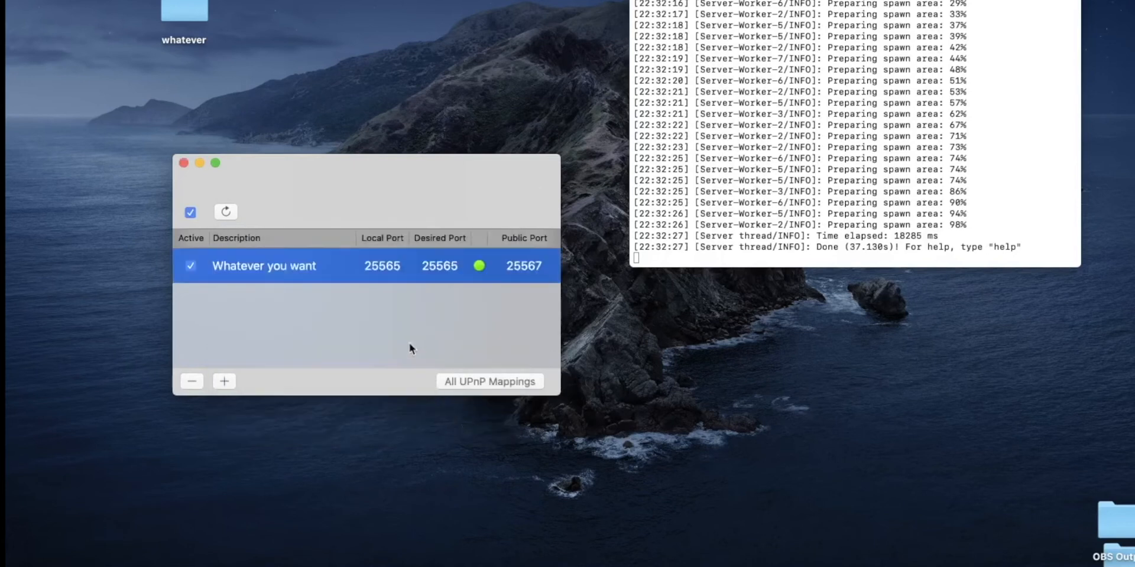
mouse_move(414, 296)
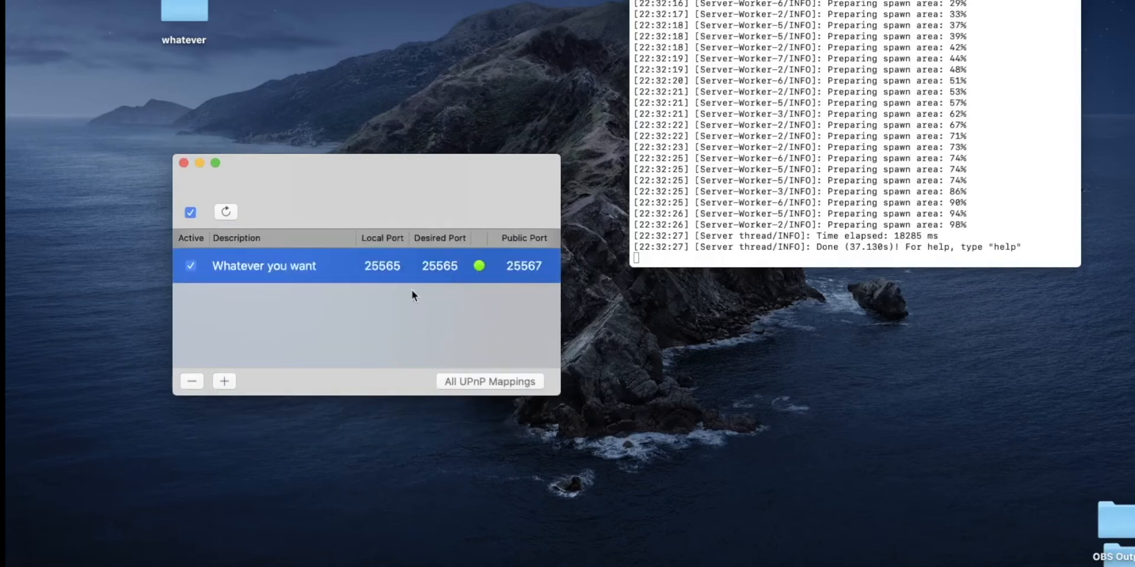
mouse_move(264, 311)
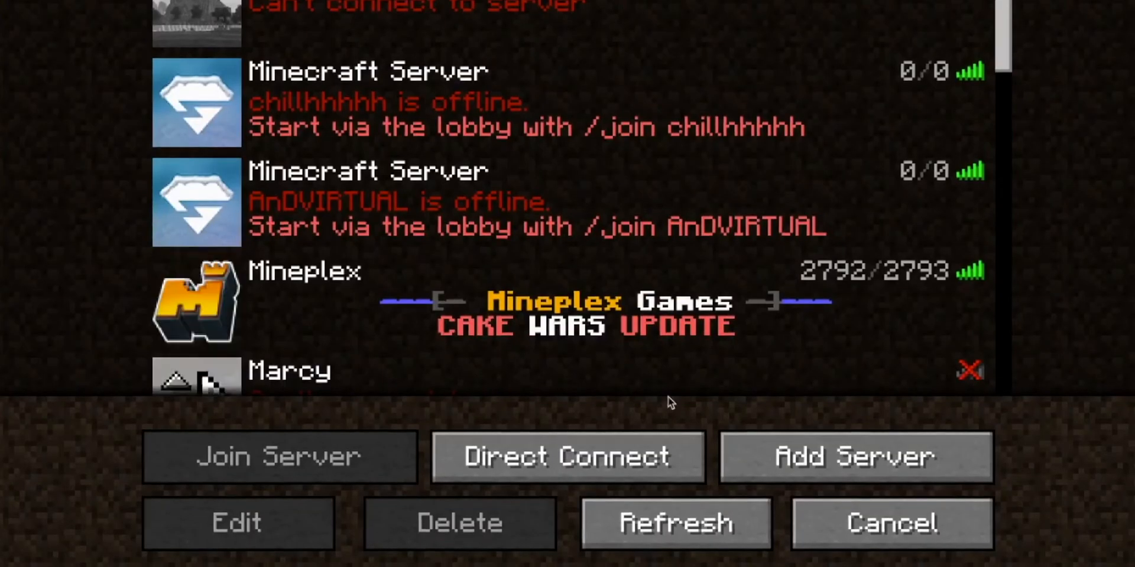
Join the local server via Direct Connect and begin the /op command in the server console.
left_click(568, 457)
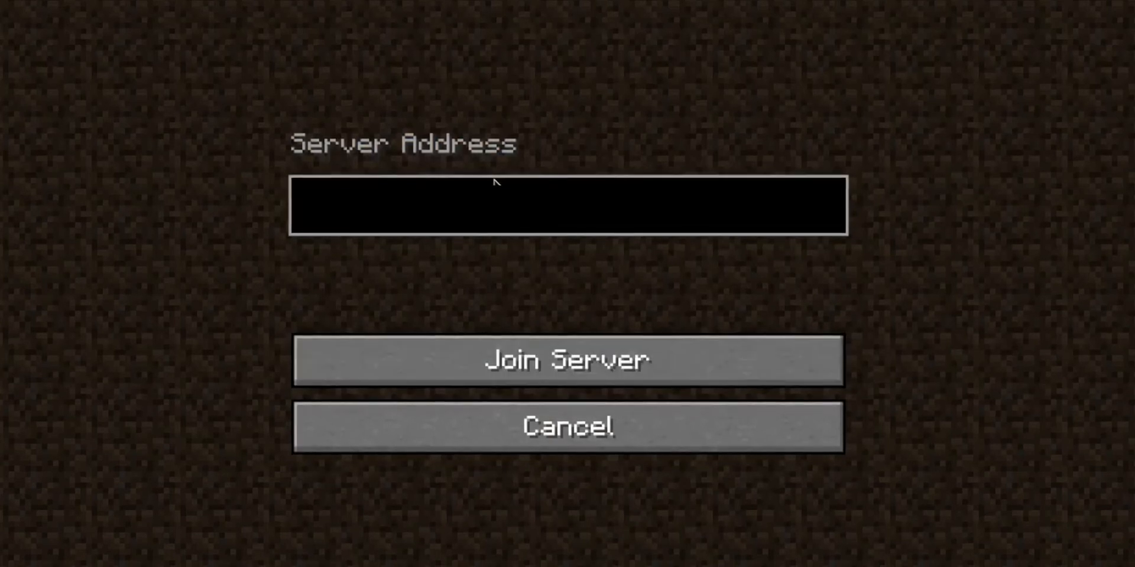
left_click(568, 359)
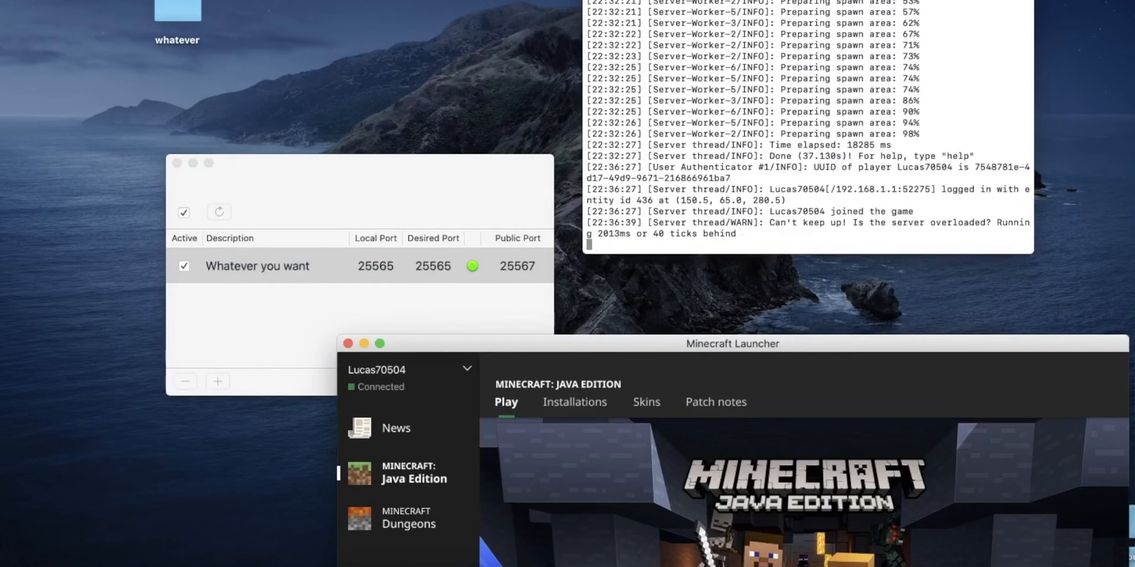
type("/op")
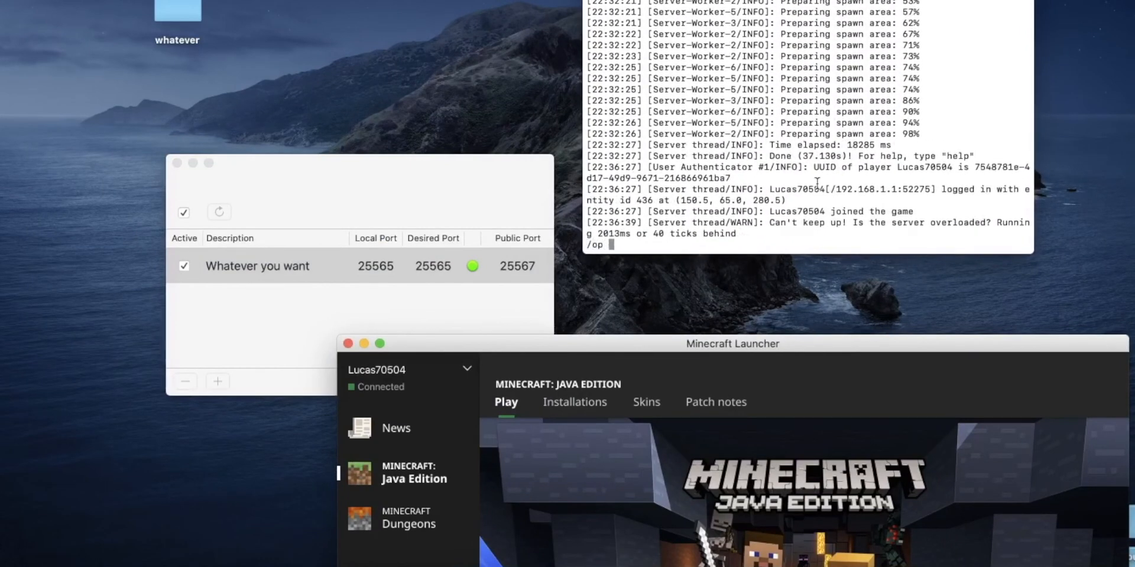
mouse_move(720, 250)
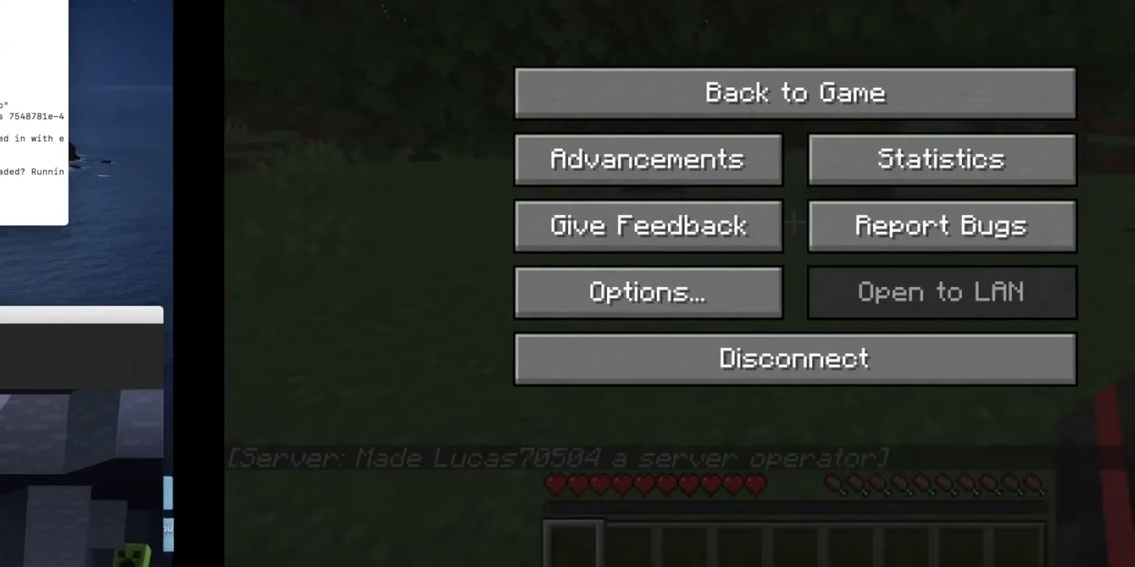
Return to the game and switch the player to creative mode with /gamemode creative.
left_click(795, 92)
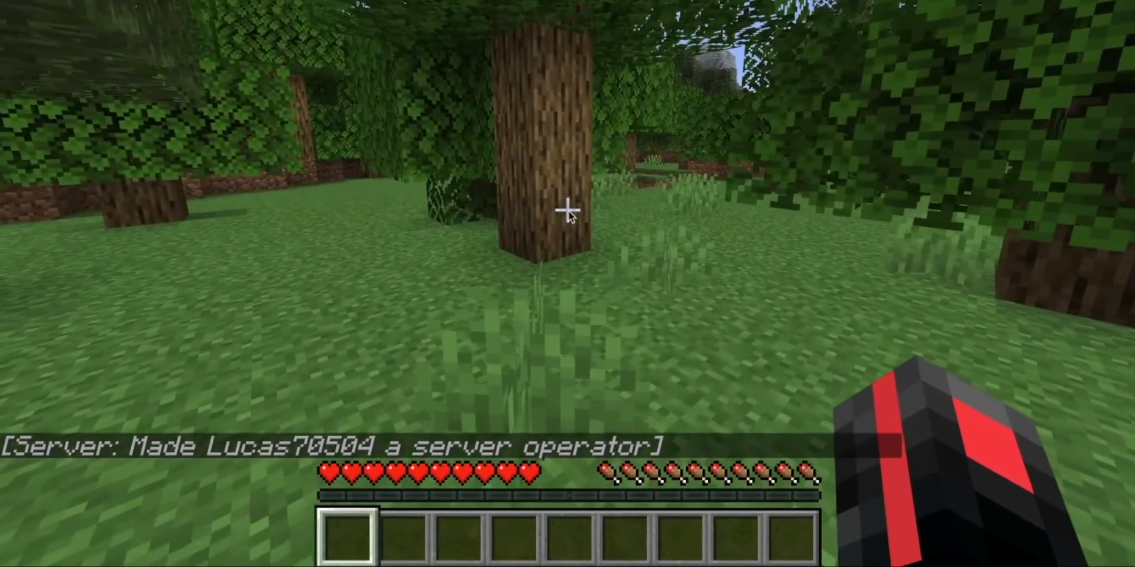
type("/gamemode creative")
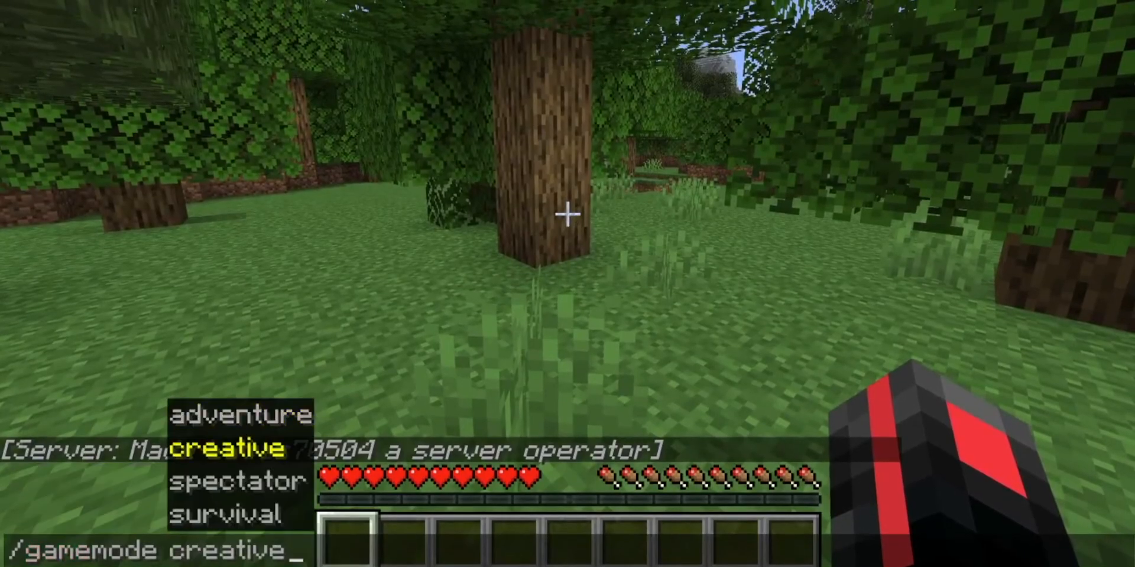
key("Return")
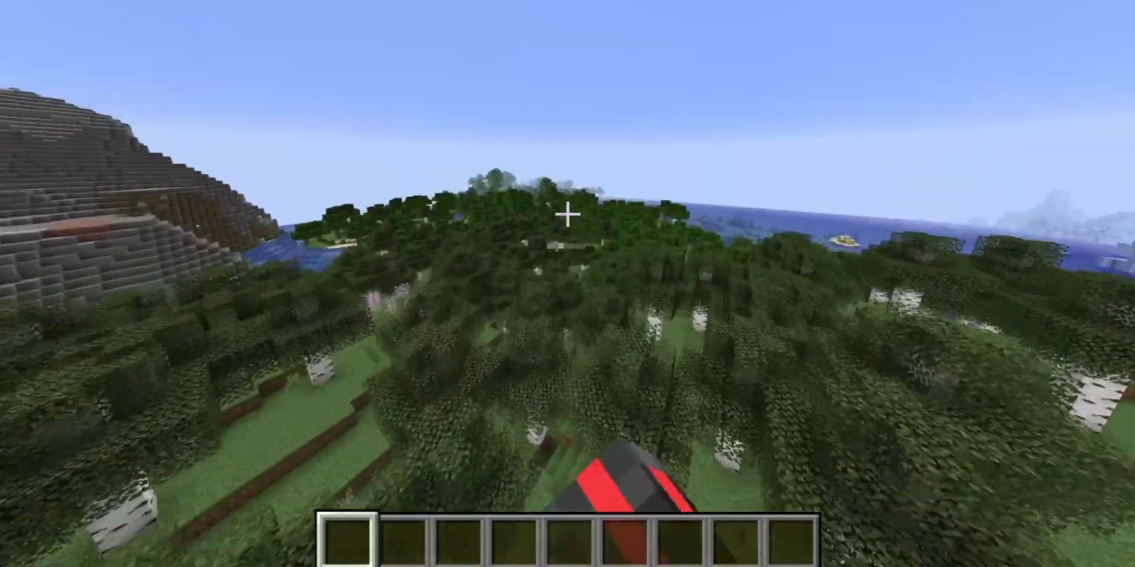
mouse_move(567, 217)
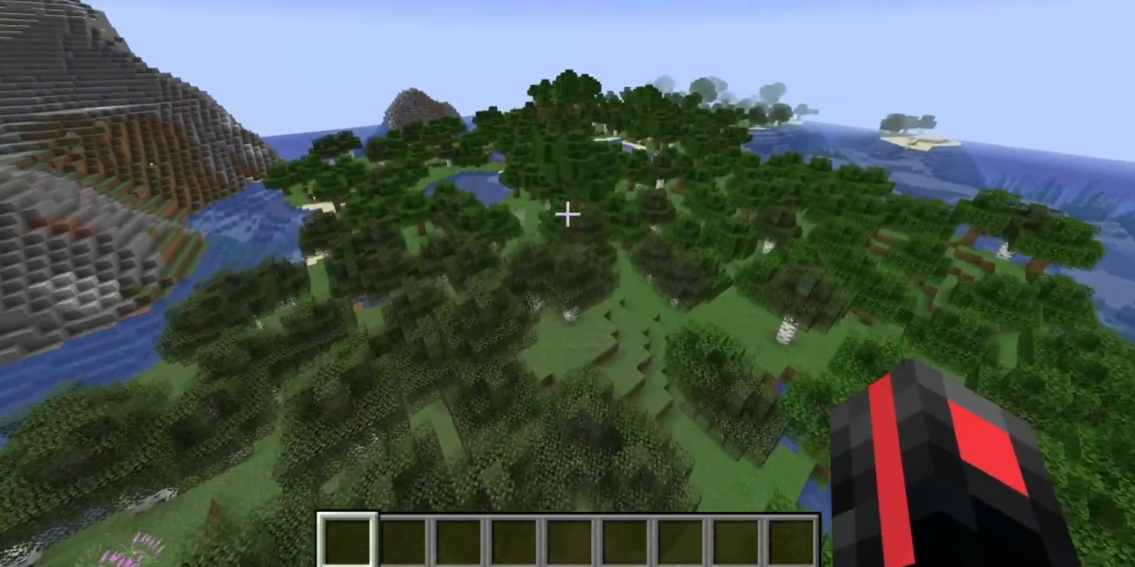
mouse_move(567, 211)
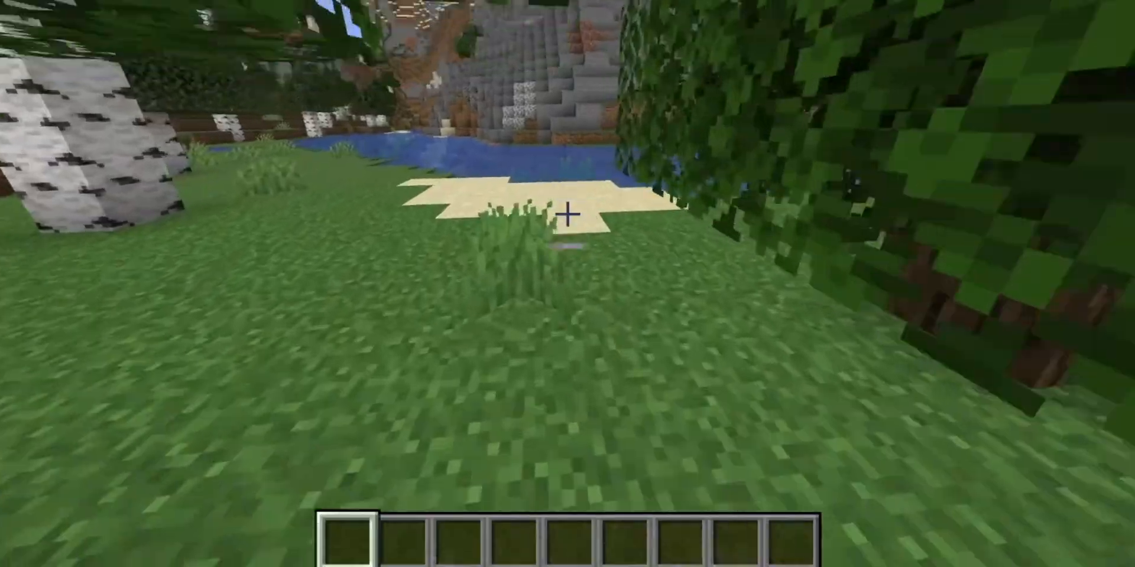
mouse_move(567, 218)
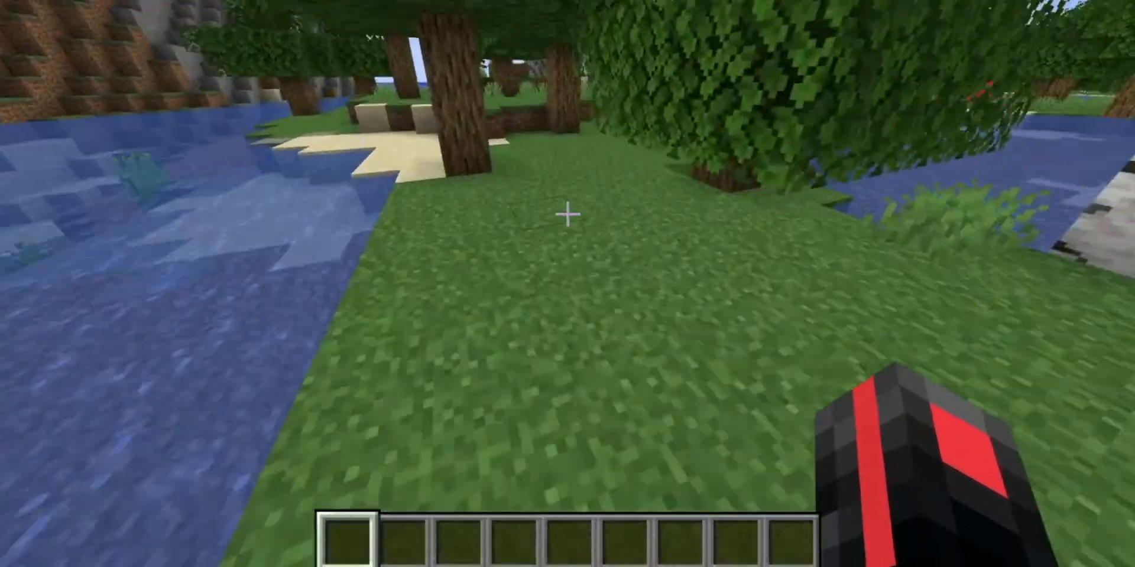